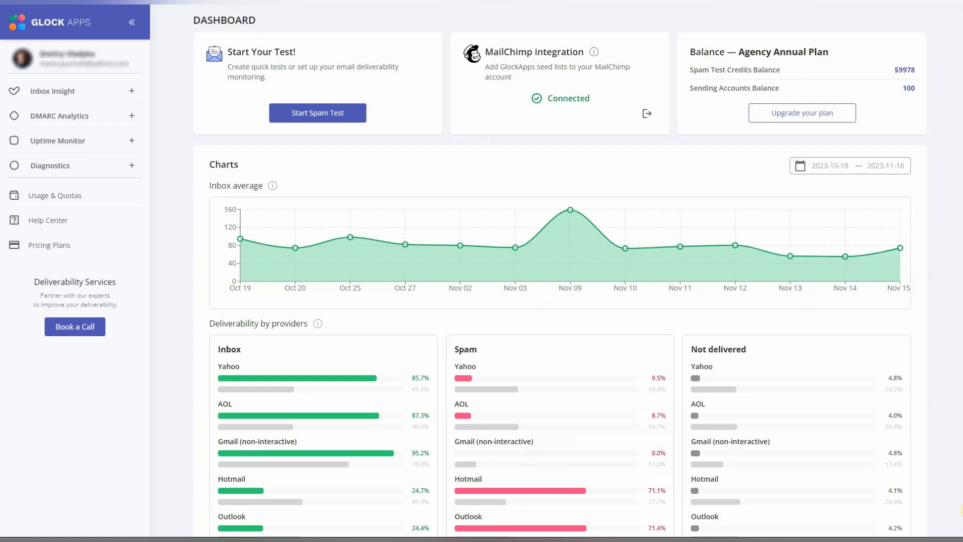
mouse_move(457, 347)
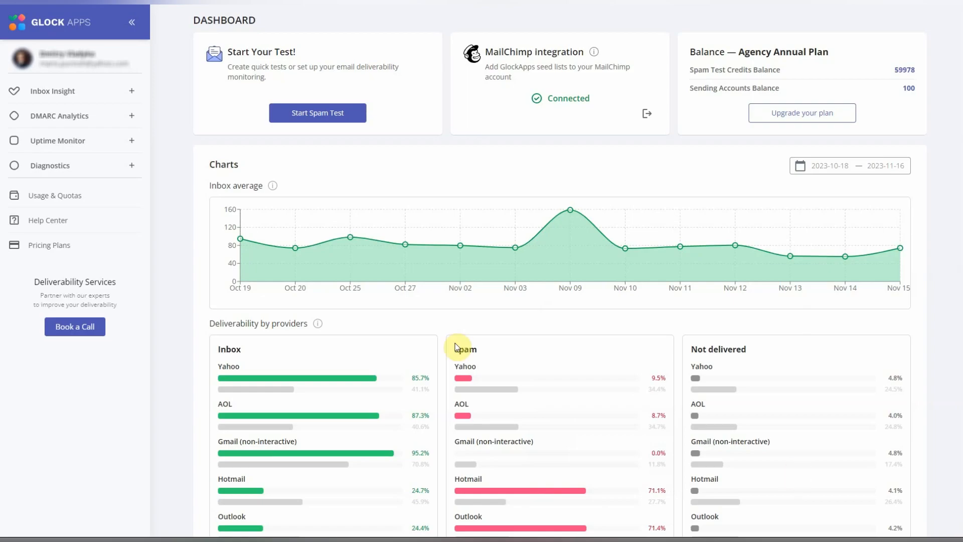
mouse_move(53, 90)
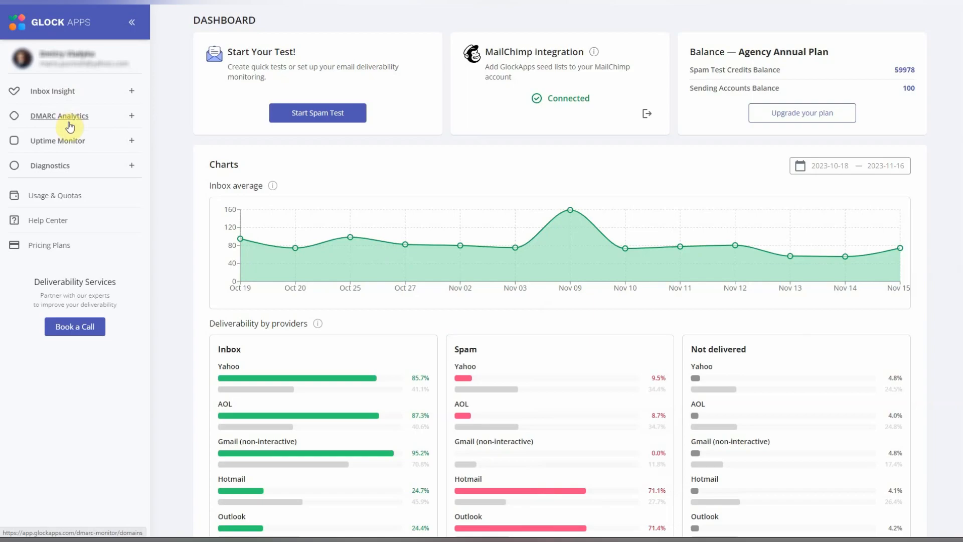
mouse_move(67, 148)
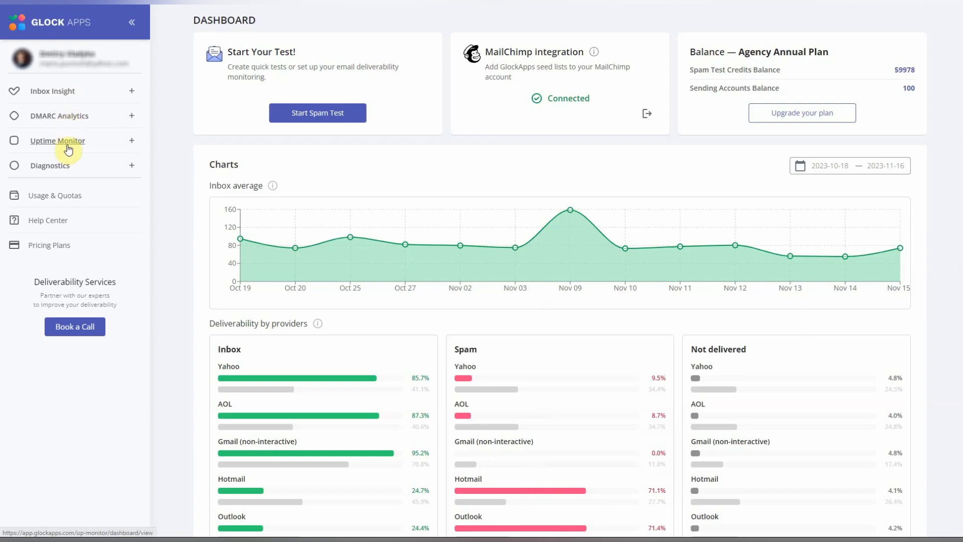
mouse_move(78, 157)
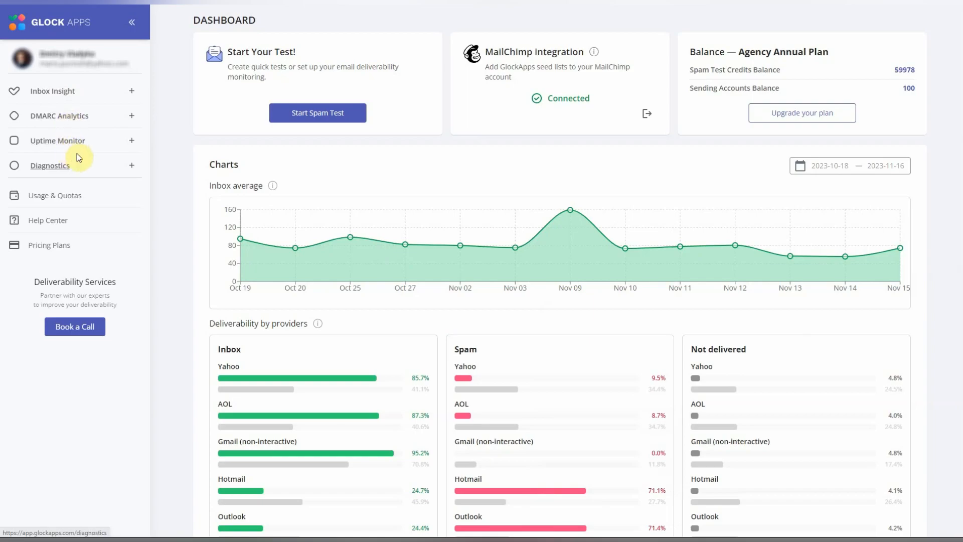
mouse_move(83, 159)
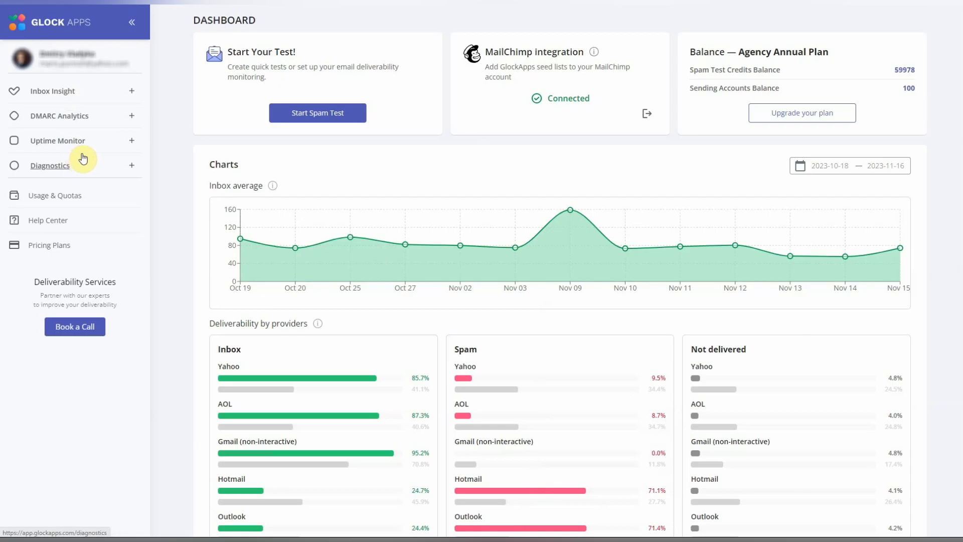
- Start a new manual spam test from Inbox Insight Reports and scroll the email provider selection
left_click(54, 90)
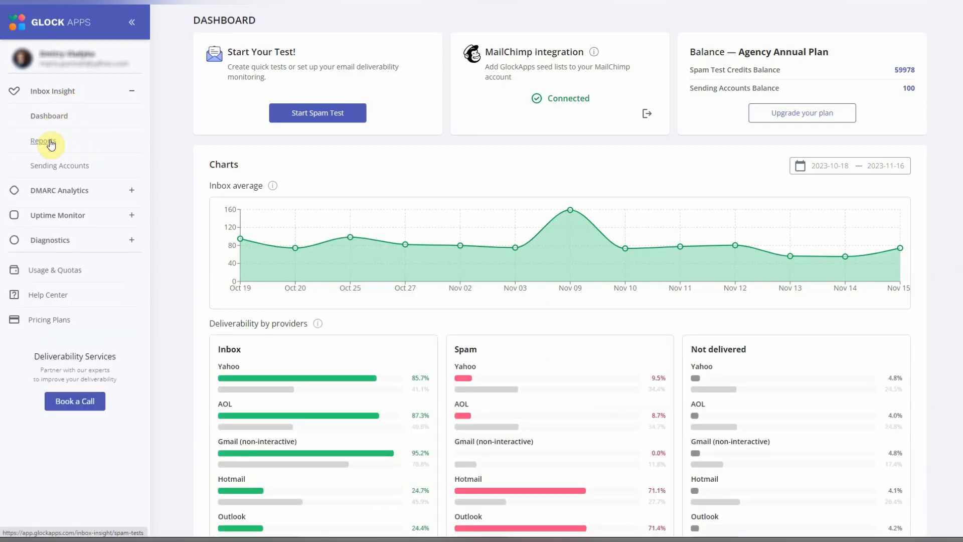
left_click(41, 140)
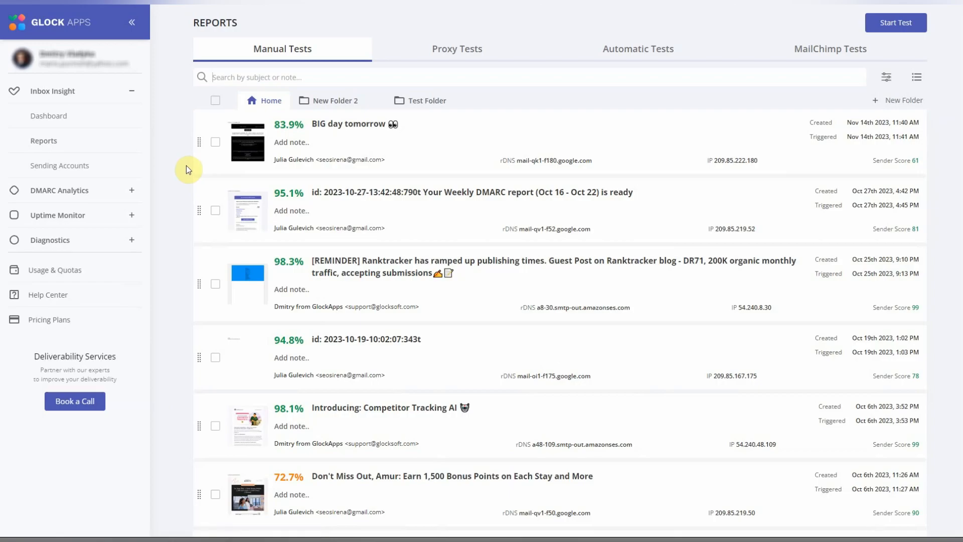
left_click(895, 23)
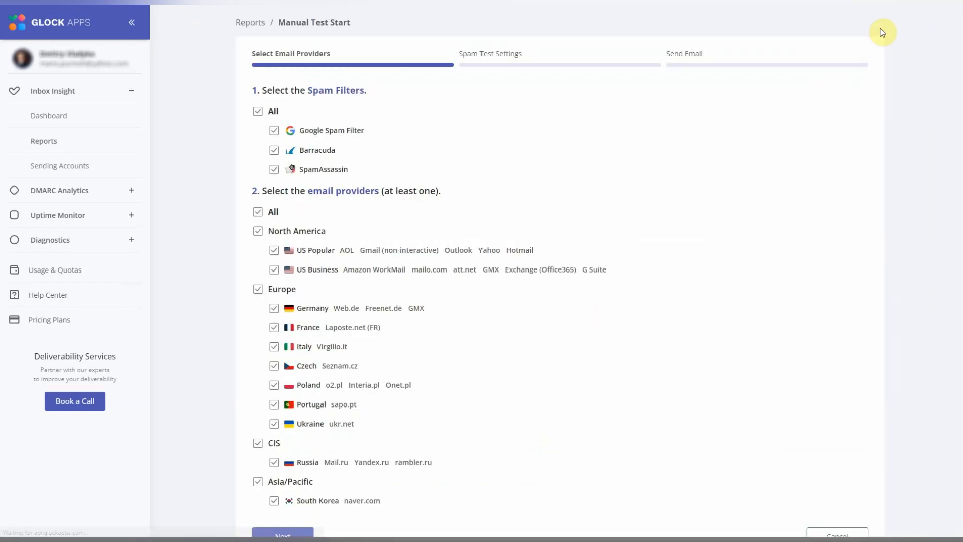
scroll("down", 3)
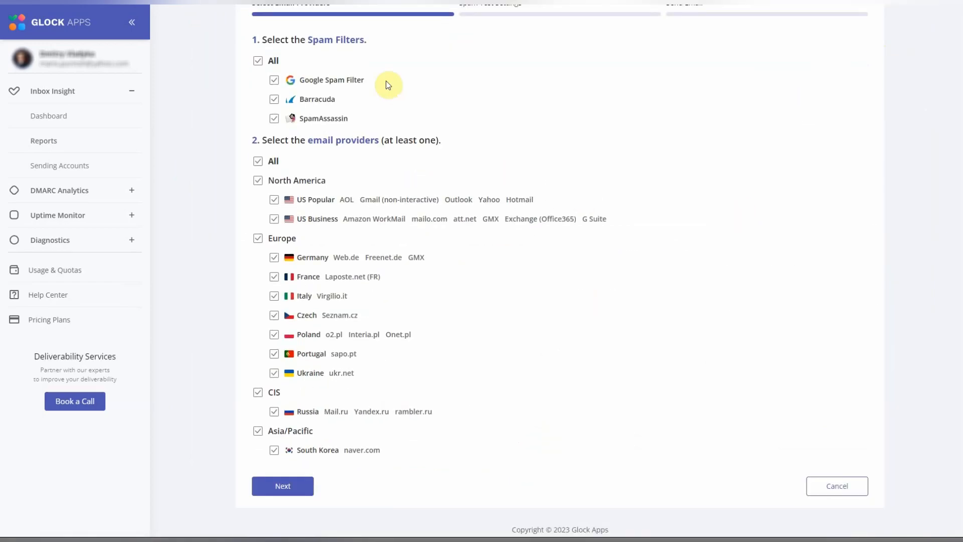
mouse_move(404, 392)
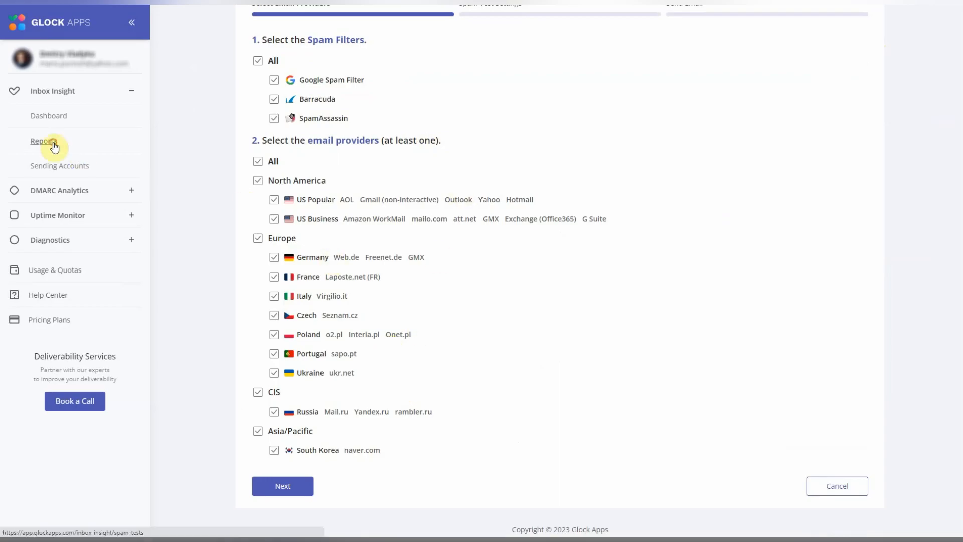
- Open the BIG day tomorrow report, scroll its deliverability results and expand Hotmail's delivery details
left_click(43, 141)
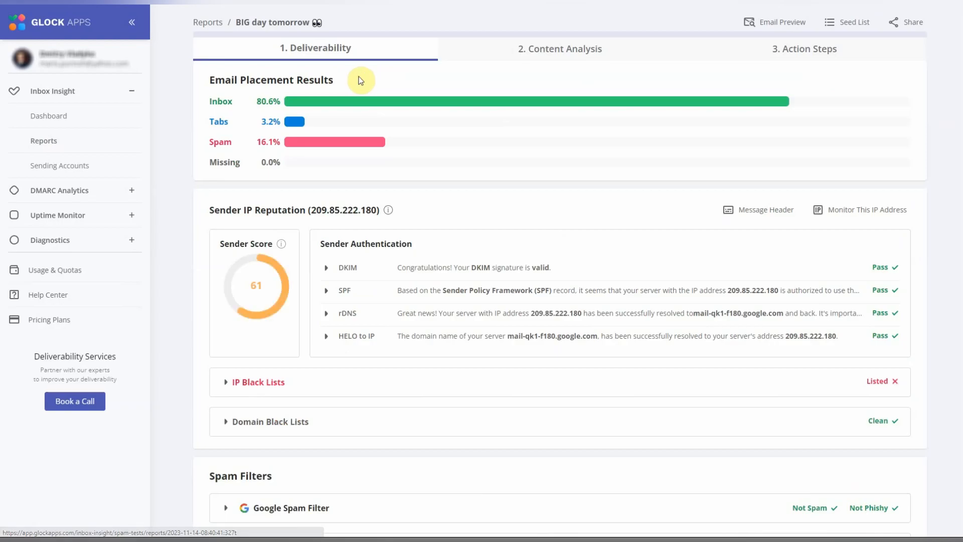
mouse_move(488, 371)
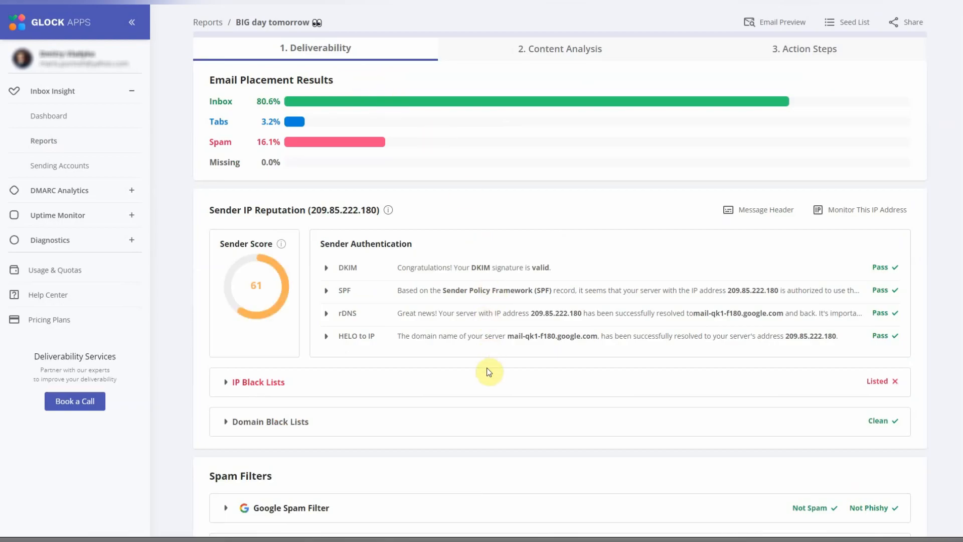
scroll("down", 3)
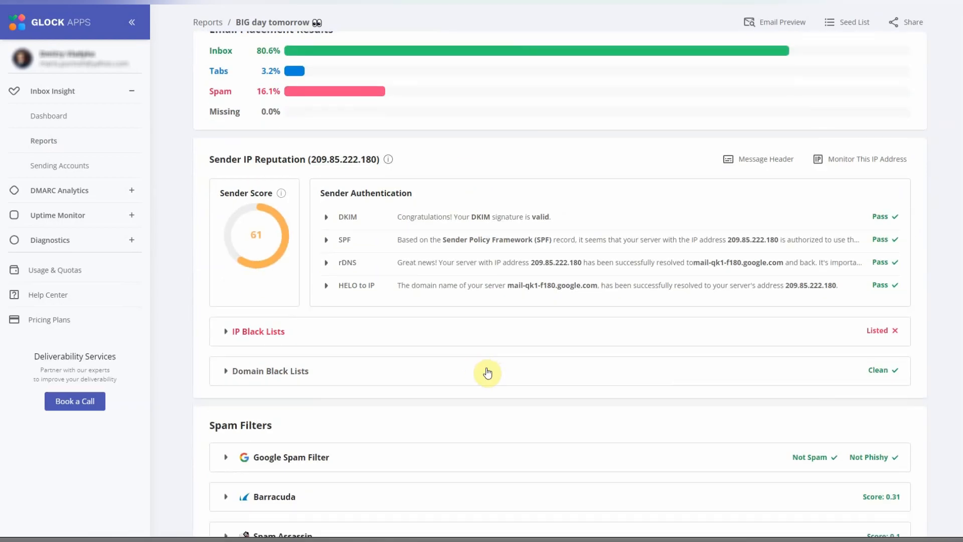
mouse_move(232, 341)
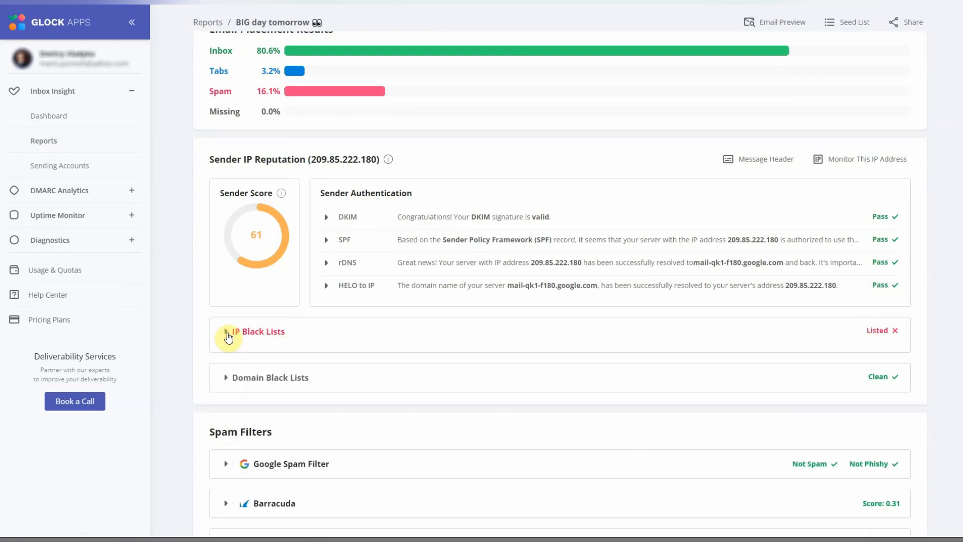
scroll("down", 3)
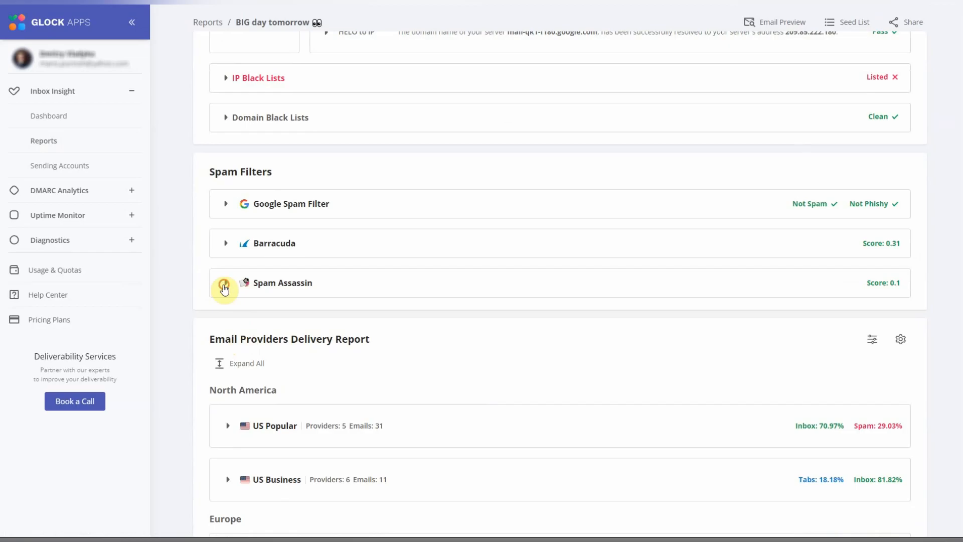
scroll("down", 3)
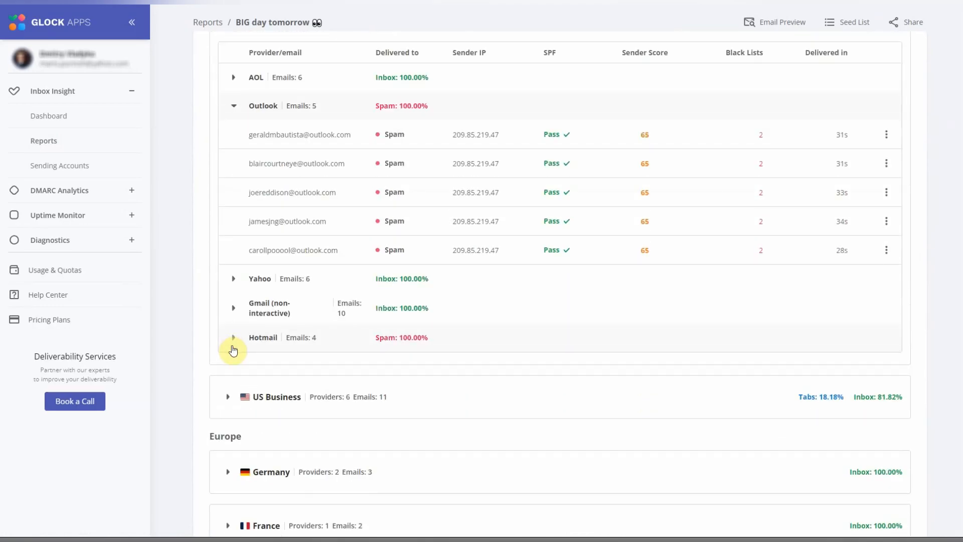
left_click(234, 307)
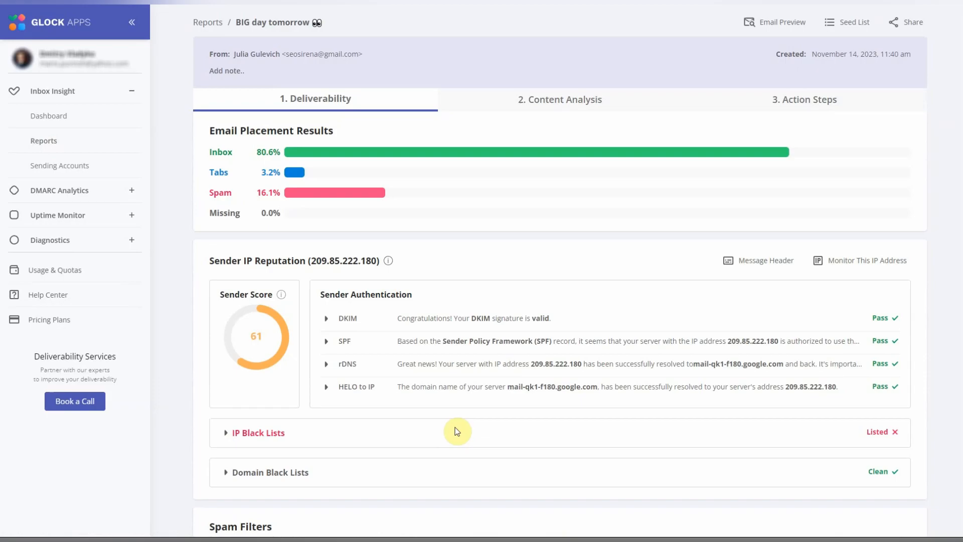
- Show the Content Analysis tab: 80.8 kB size, 21 links, 14 images table
left_click(558, 99)
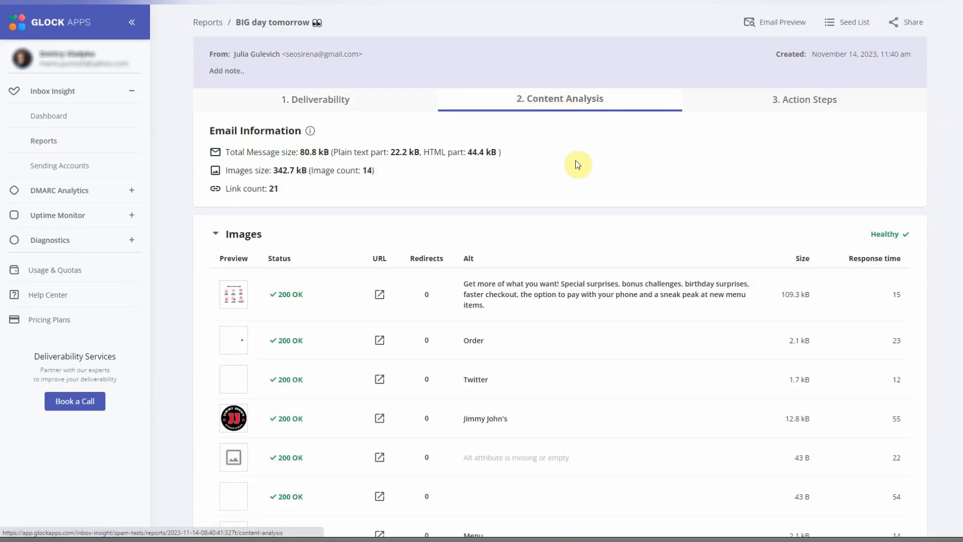
scroll("down", 3)
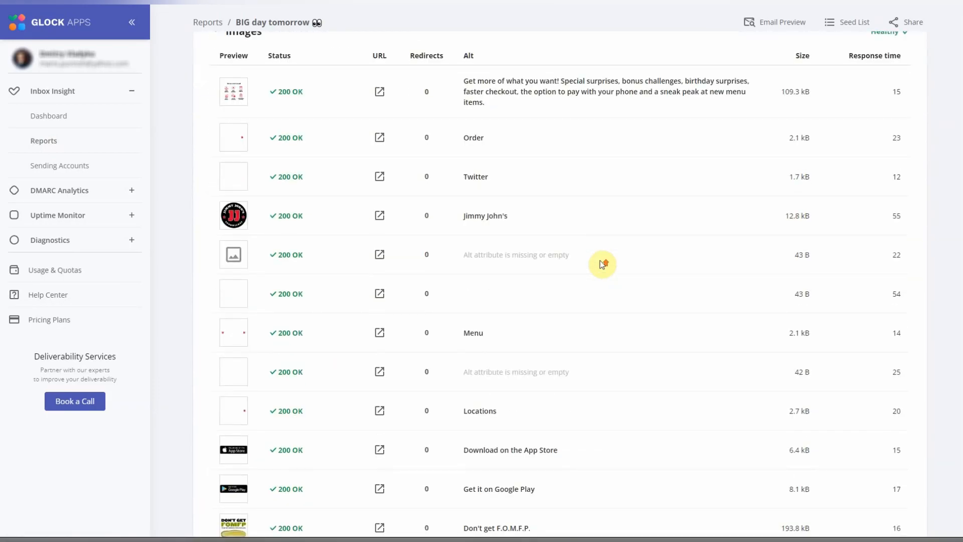
scroll("up", 3)
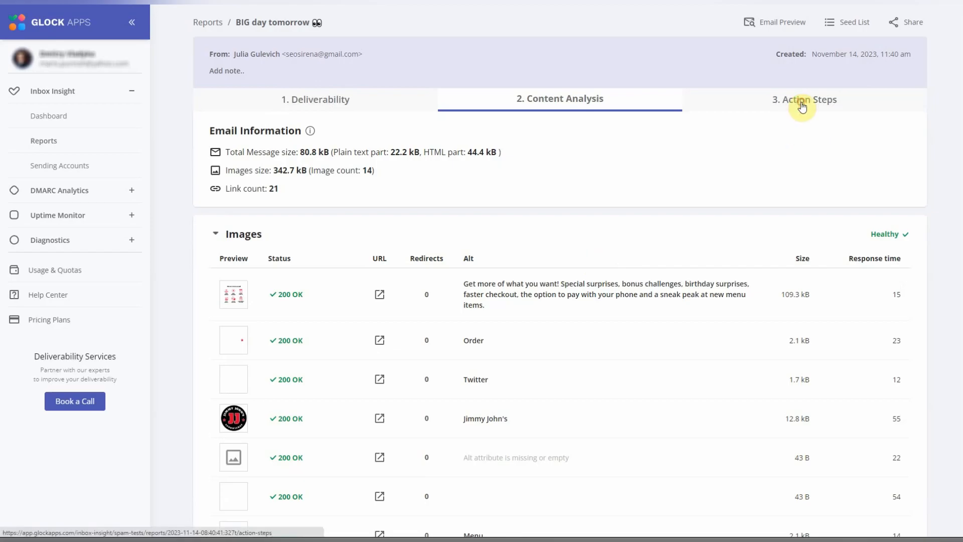
- Scroll the Action Steps recommendations flagging too many images, links and sender score 61
left_click(803, 99)
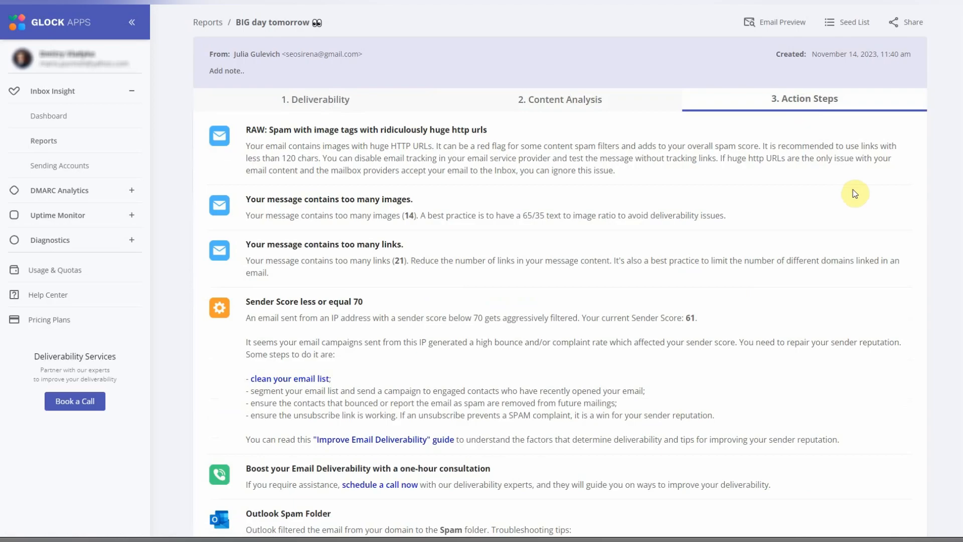
scroll("down", 3)
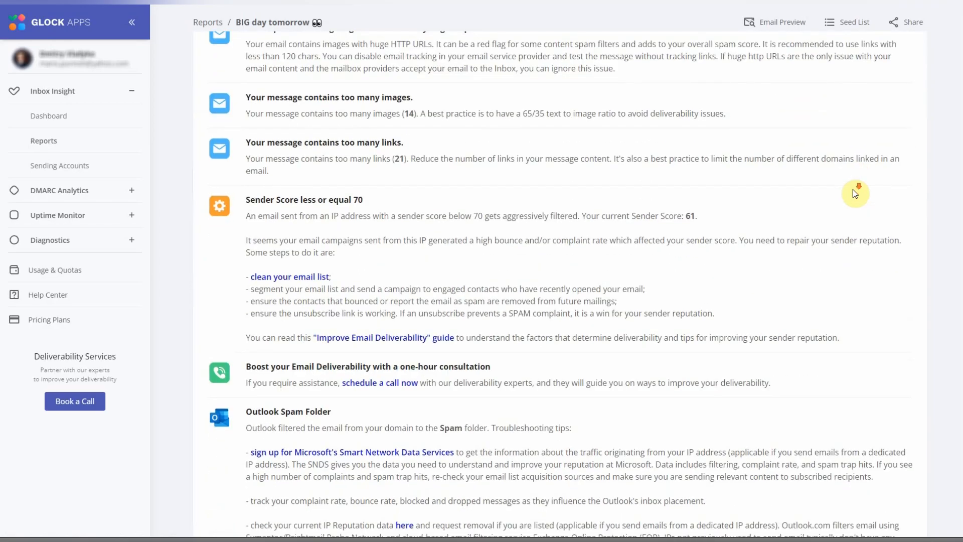
scroll("down", 3)
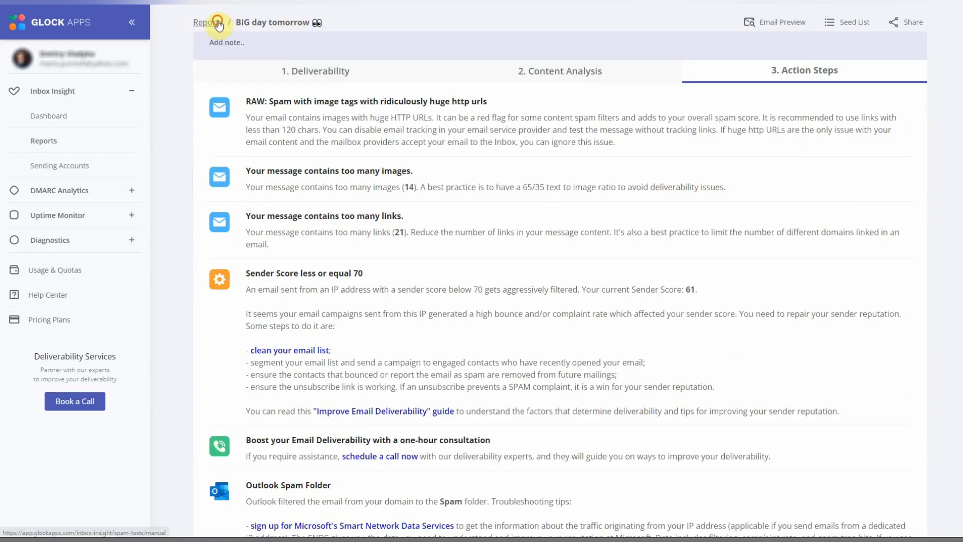
- Go back to Reports and switch to the Automatic Tests tab
left_click(205, 23)
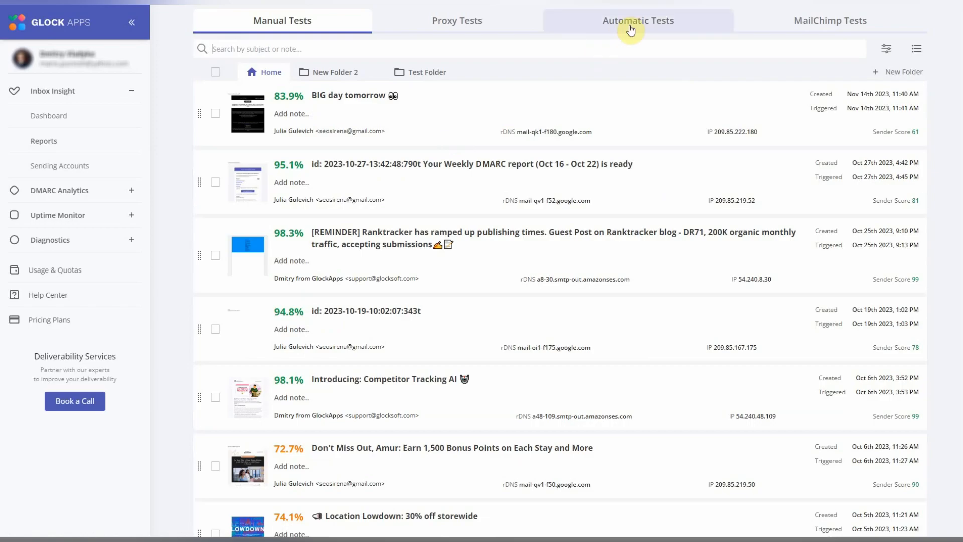
left_click(637, 20)
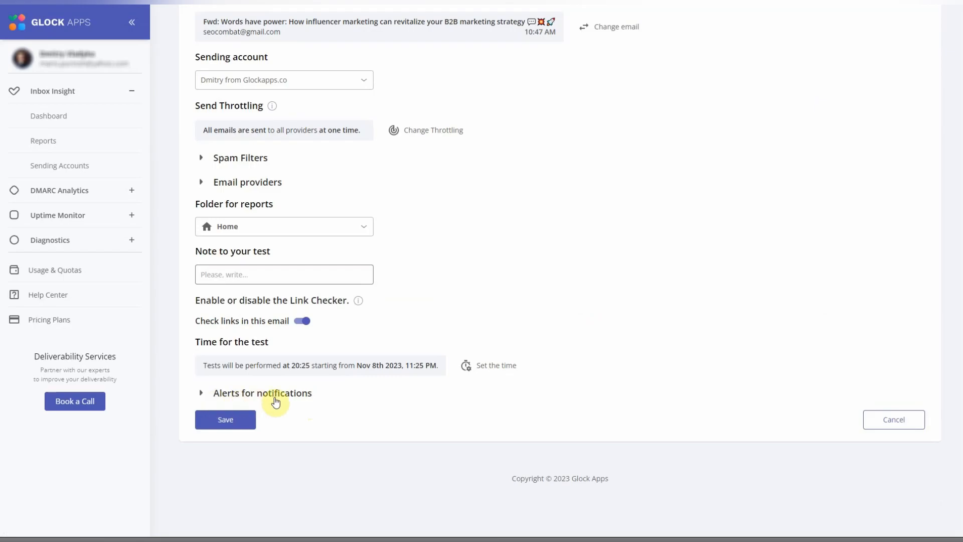
mouse_move(43, 140)
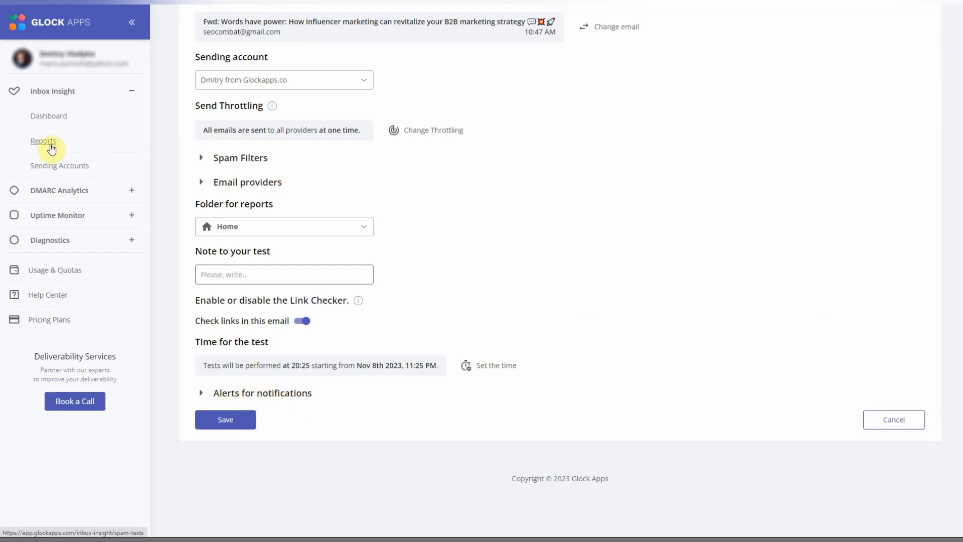
- Return to Reports, then scroll the DMARC Domains Overview chart and compliance table
left_click(43, 140)
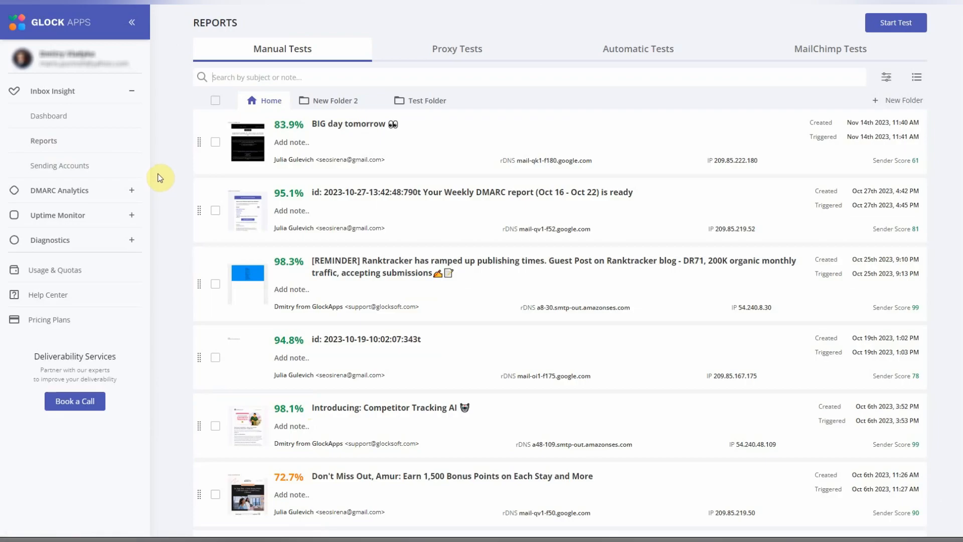
mouse_move(134, 151)
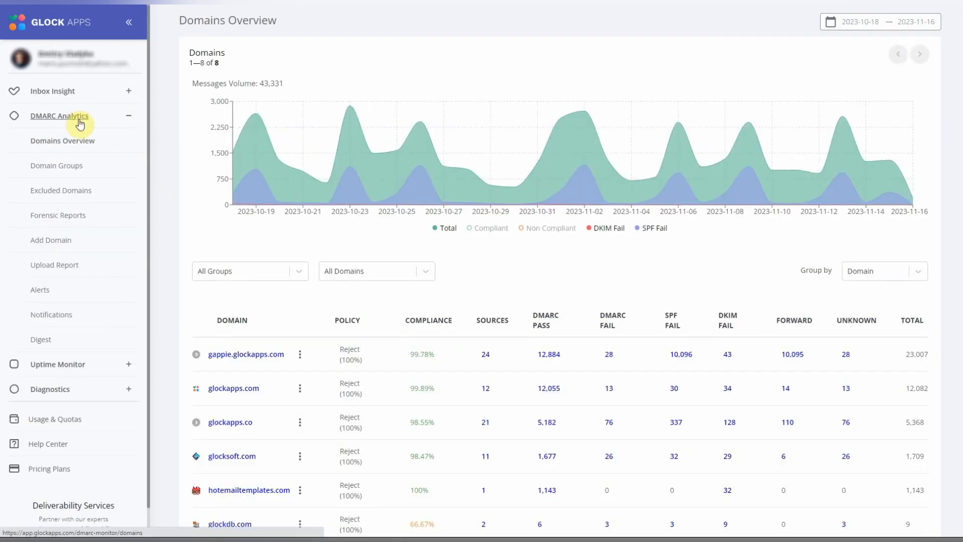
mouse_move(314, 317)
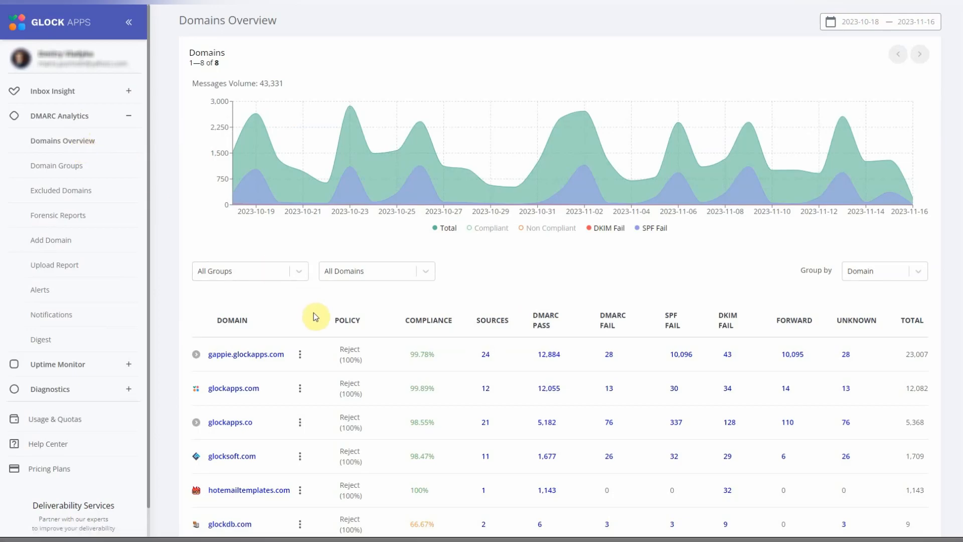
scroll("down", 3)
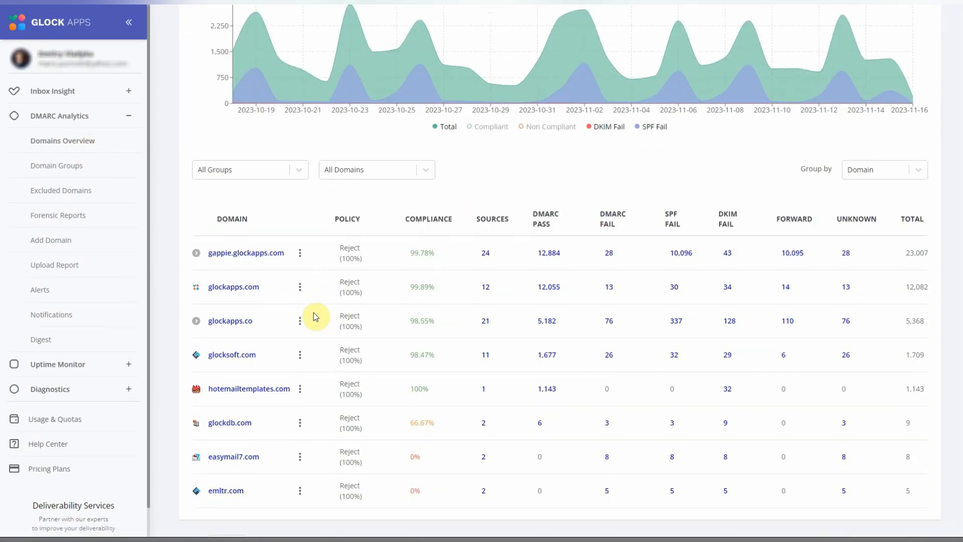
- Filter glockapps.com's sending-IP results by Compliant, then SPF Eval Fail, and return to Domains Overview
left_click(233, 286)
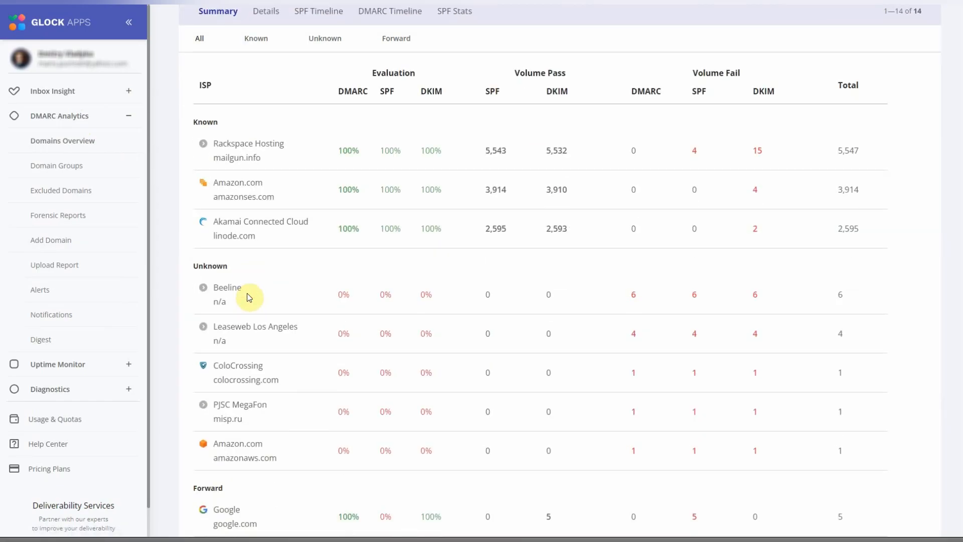
mouse_move(227, 270)
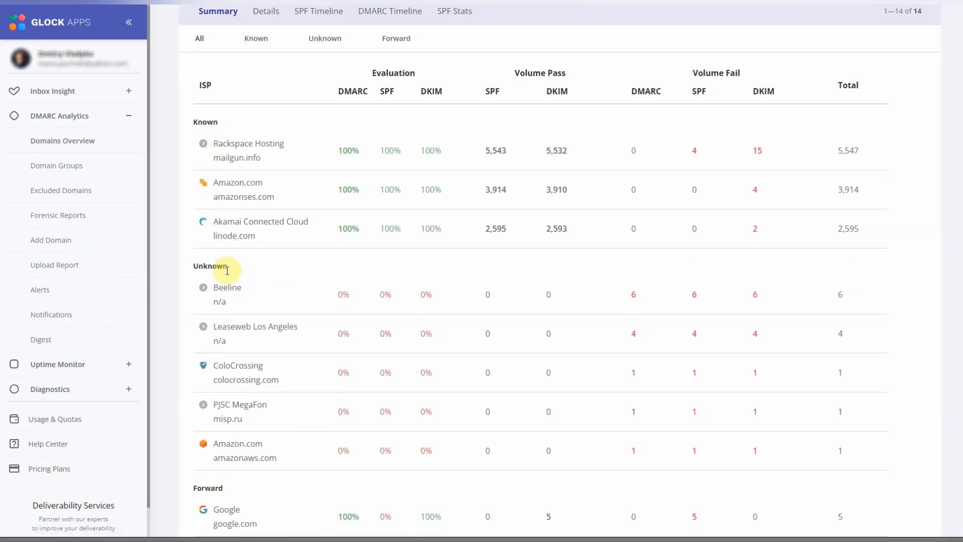
mouse_move(766, 168)
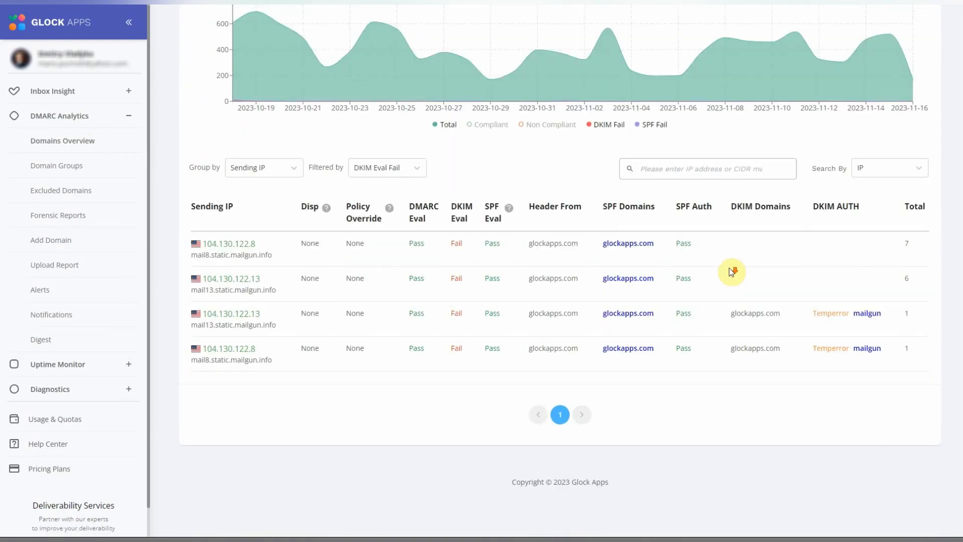
left_click(386, 167)
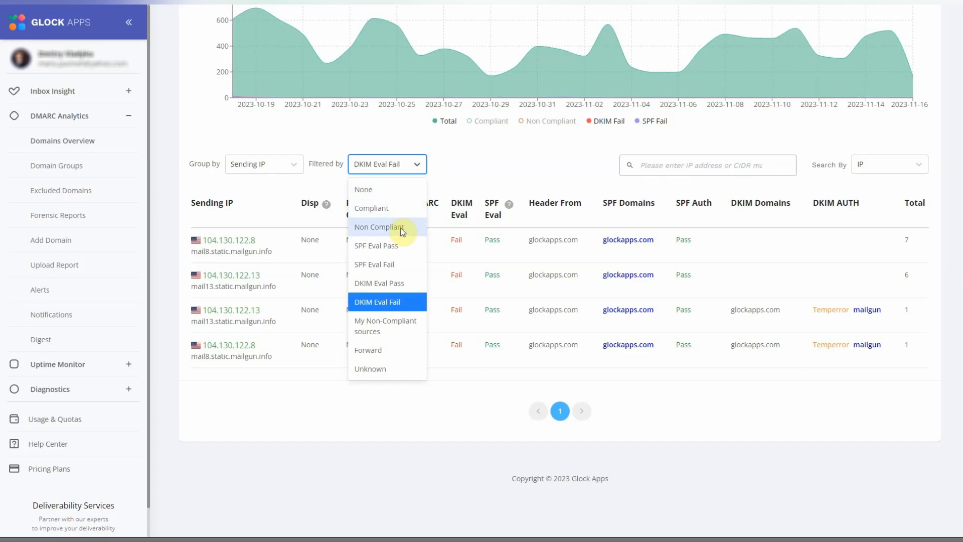
left_click(380, 227)
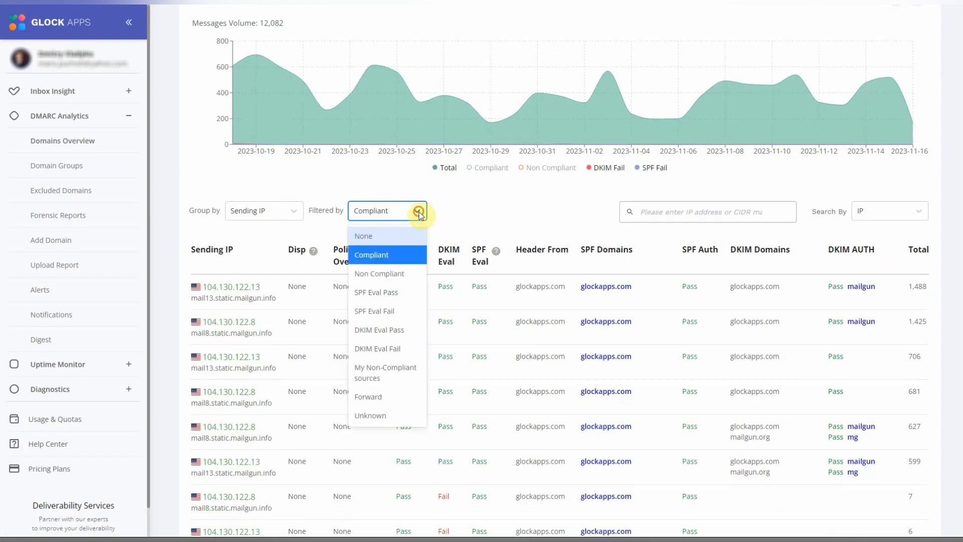
left_click(374, 311)
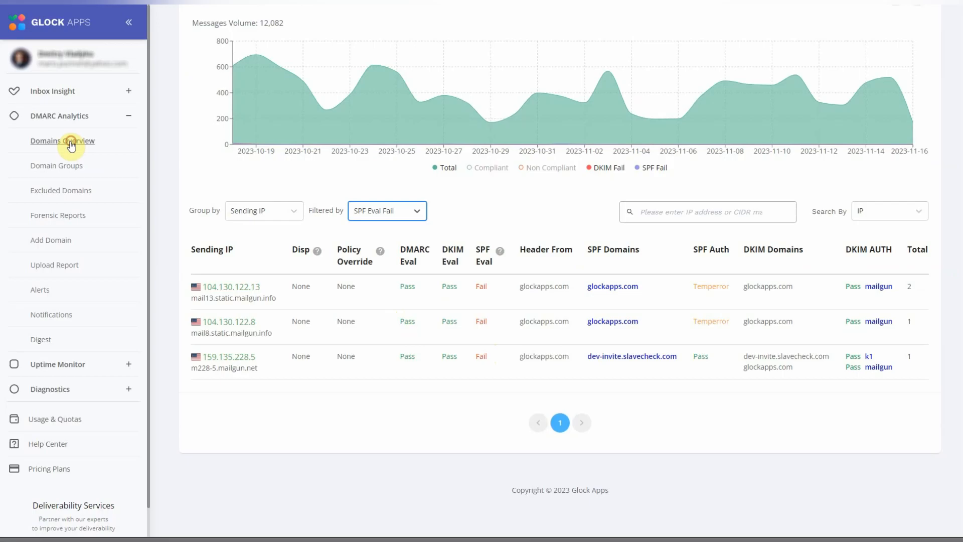
left_click(62, 140)
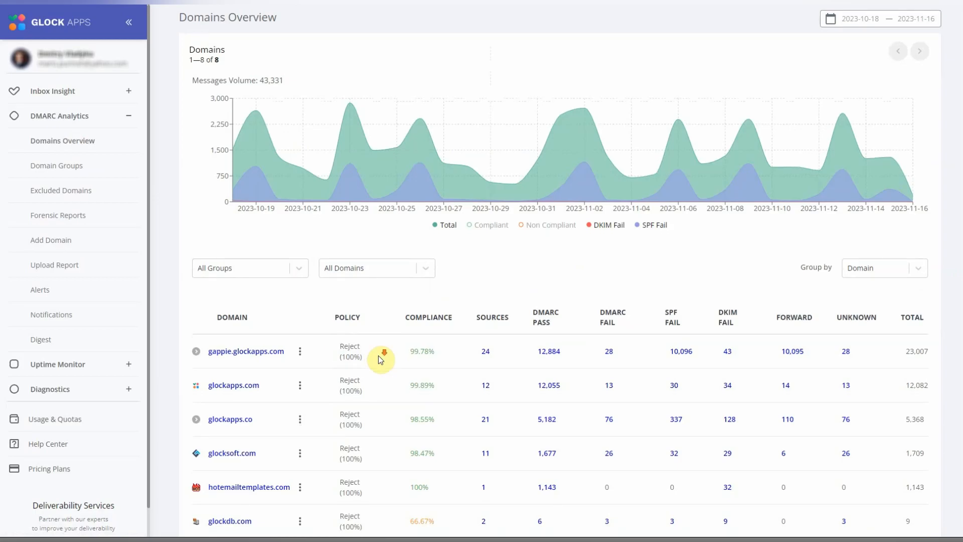
- Scroll the Domains Overview, then open the DMARC Digest list of 409 digests
scroll("down", 3)
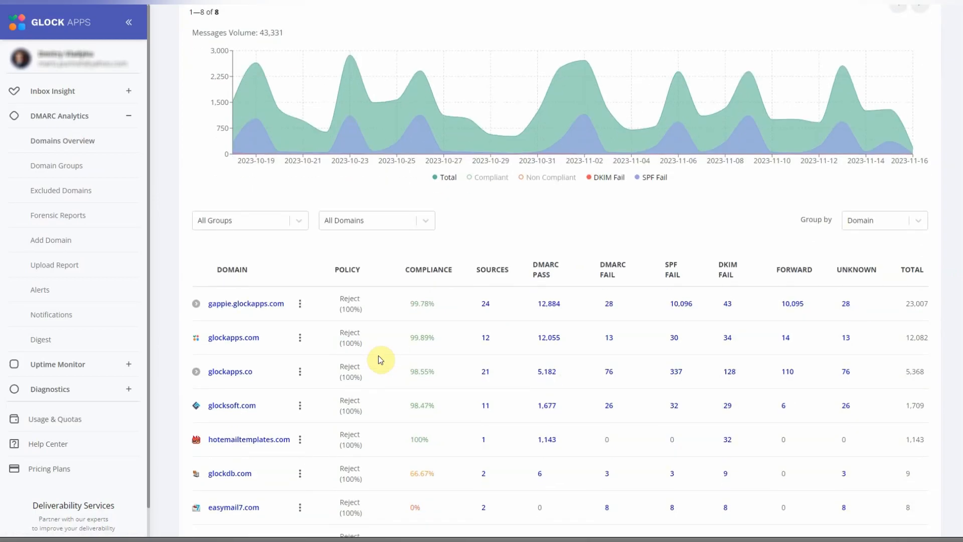
mouse_move(386, 361)
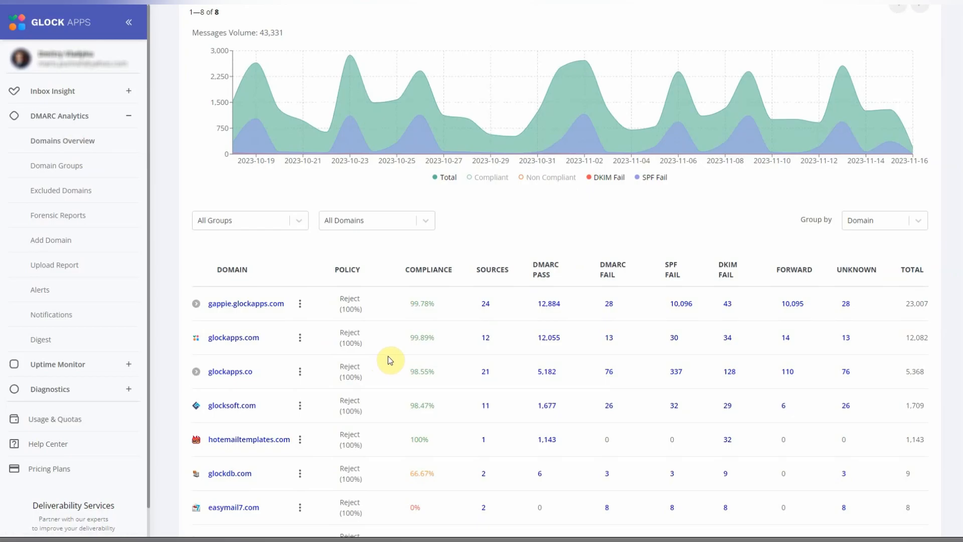
left_click(41, 339)
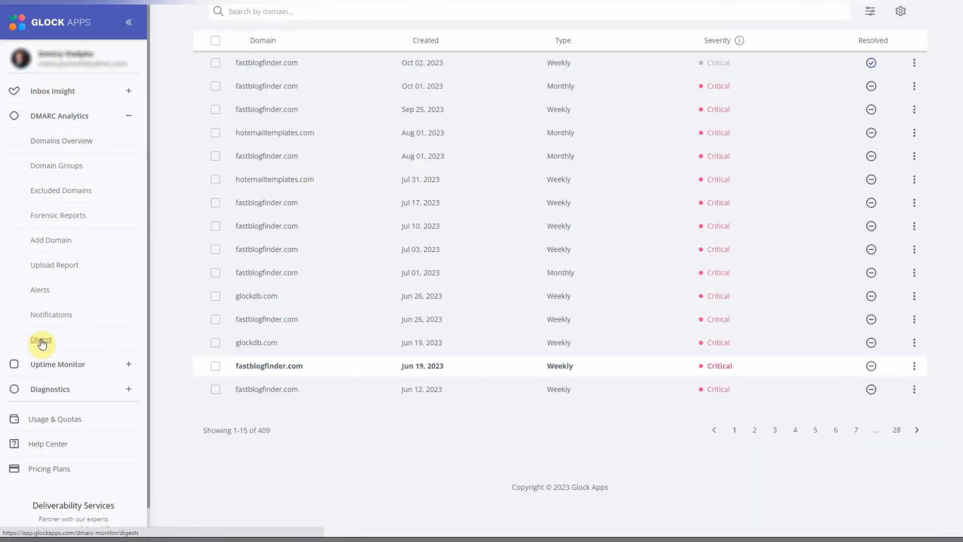
left_click(40, 341)
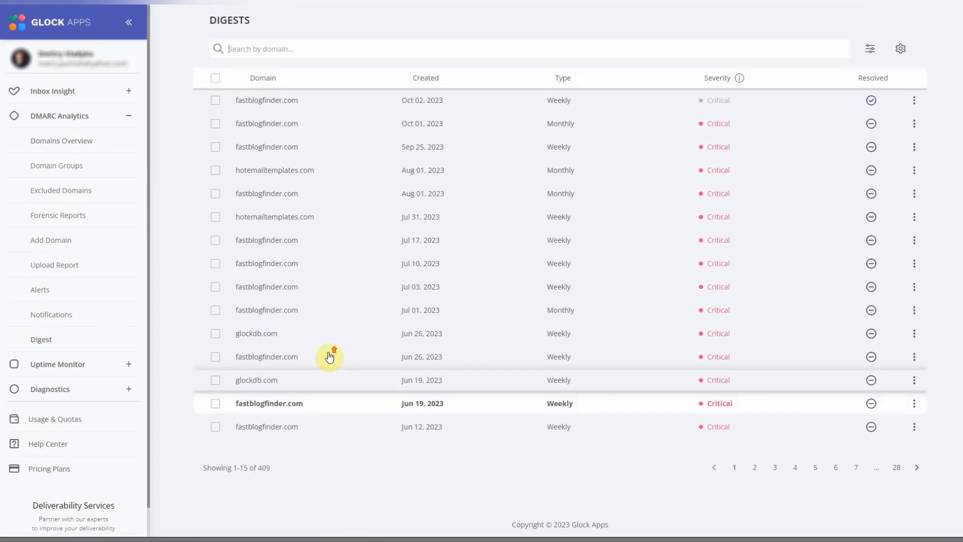
mouse_move(284, 109)
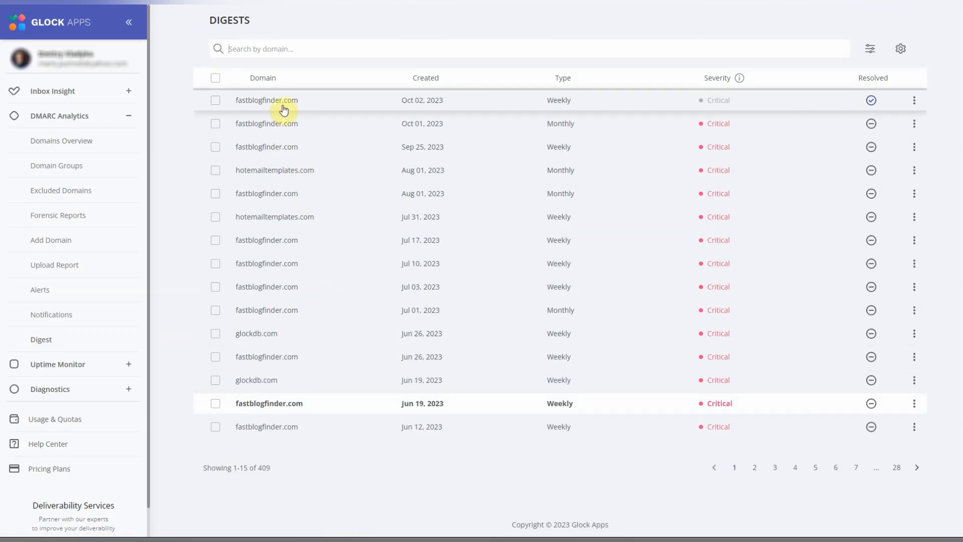
left_click(265, 124)
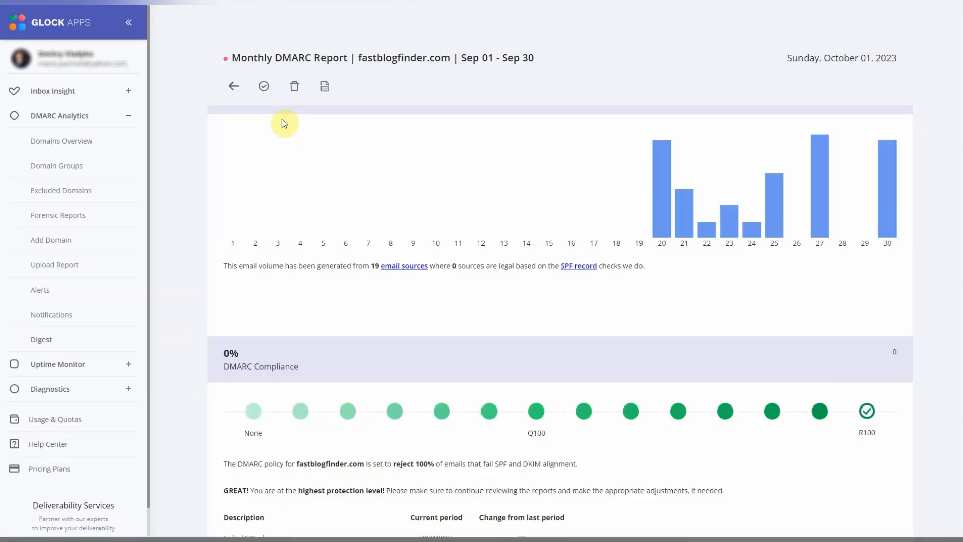
scroll("down", 3)
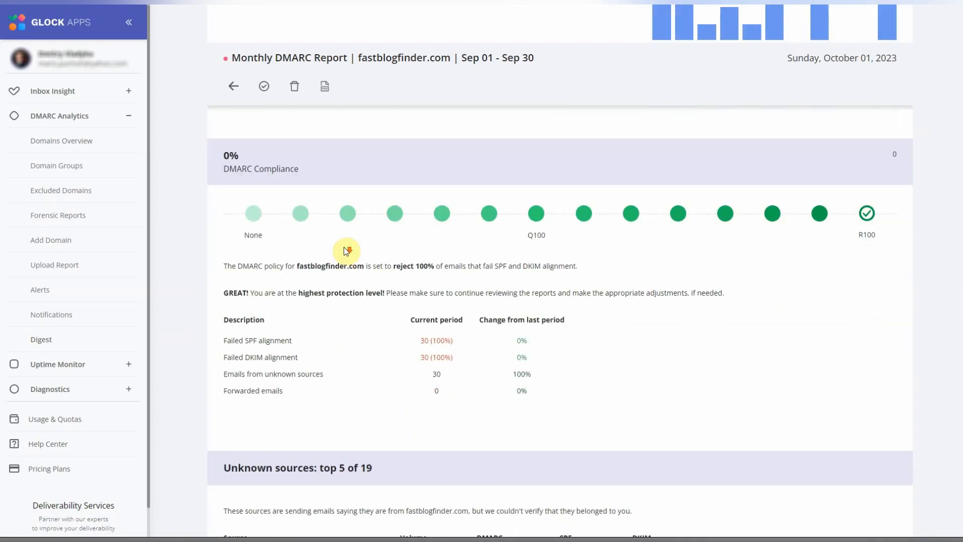
scroll("down", 3)
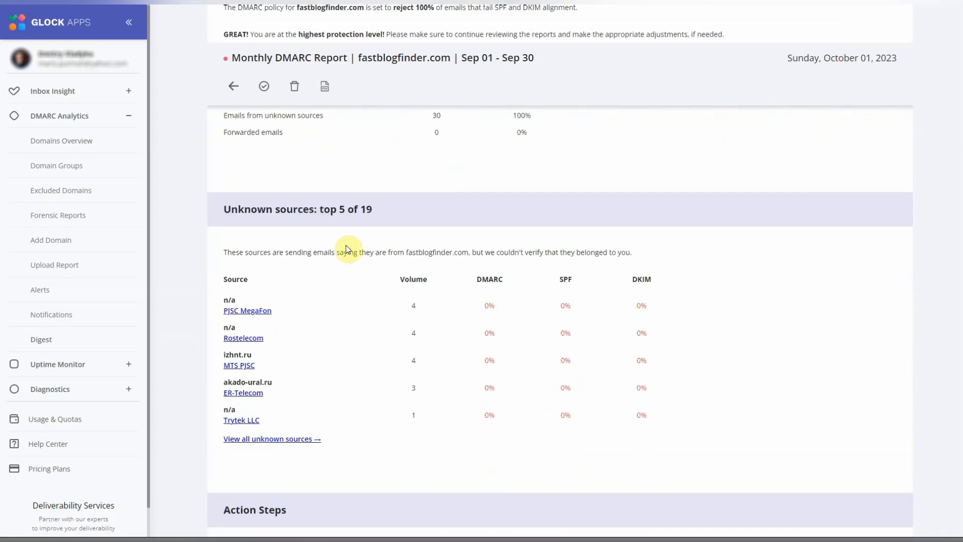
scroll("down", 3)
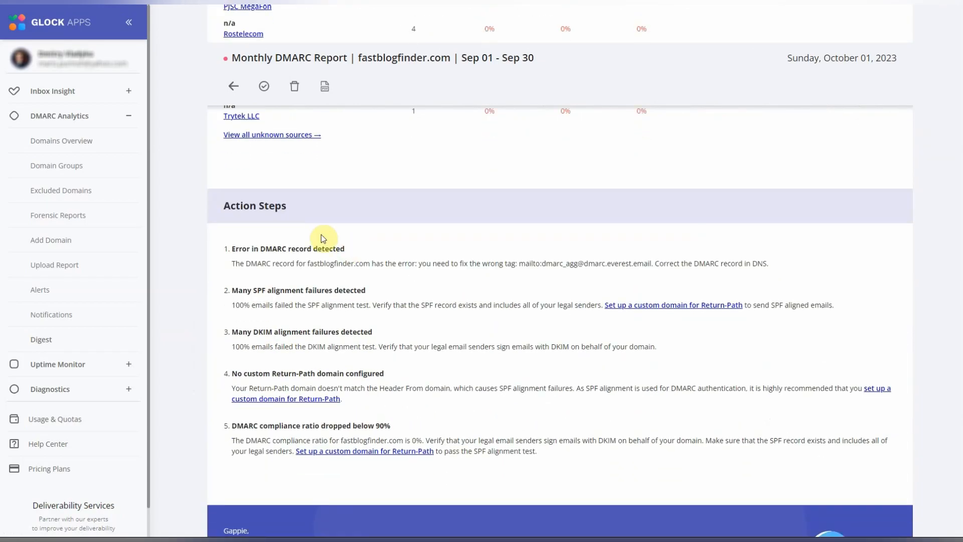
double_click(253, 206)
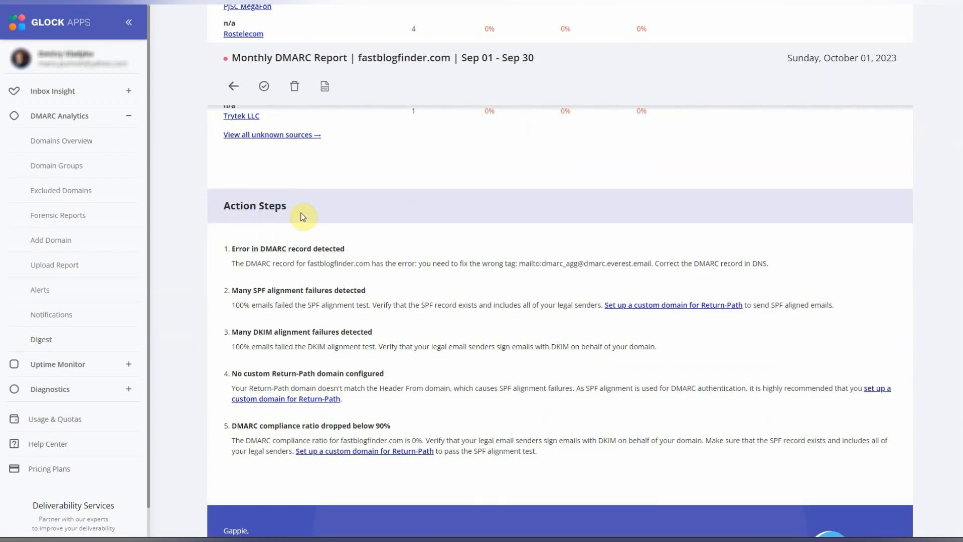
mouse_move(41, 339)
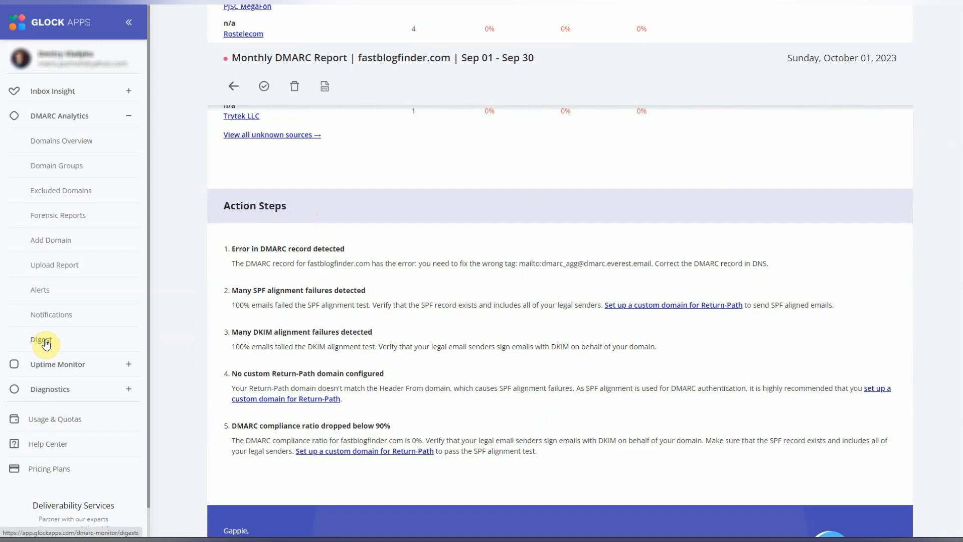
left_click(40, 339)
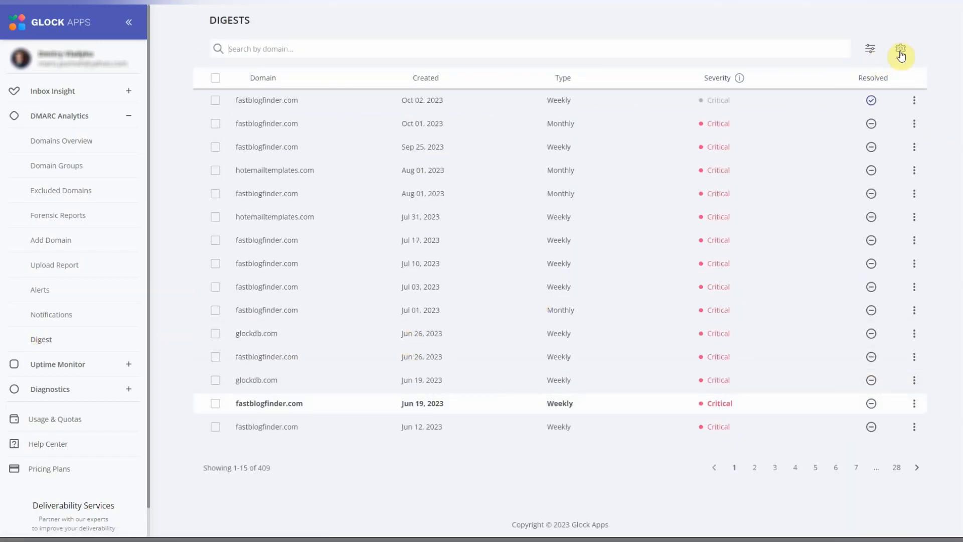
- In Digests Settings, toggle Weekly digests off and back on, then close the dialog
left_click(901, 49)
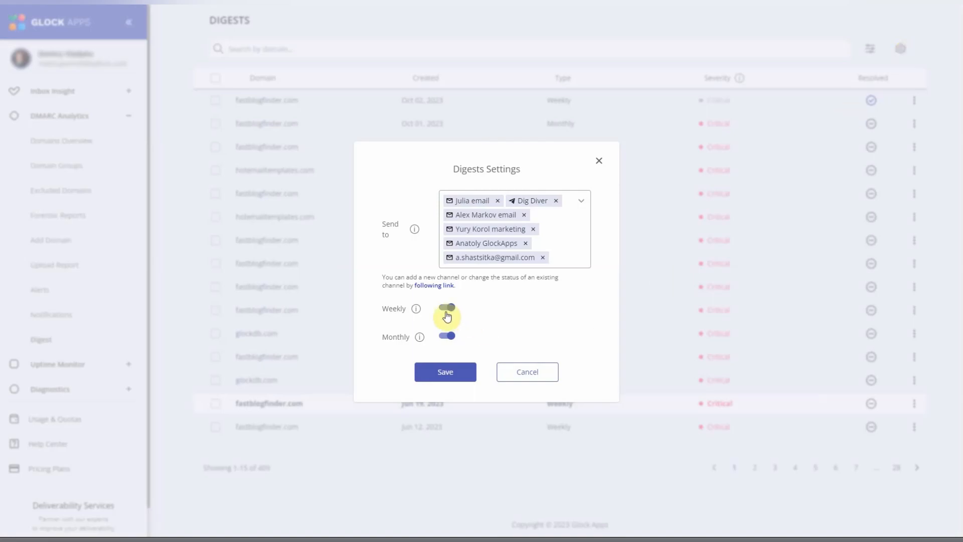
left_click(446, 310)
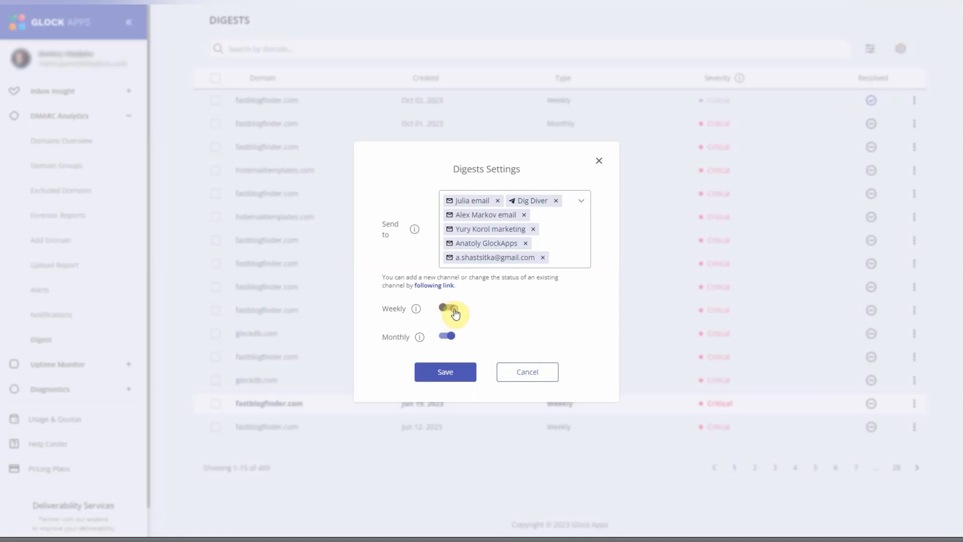
left_click(446, 307)
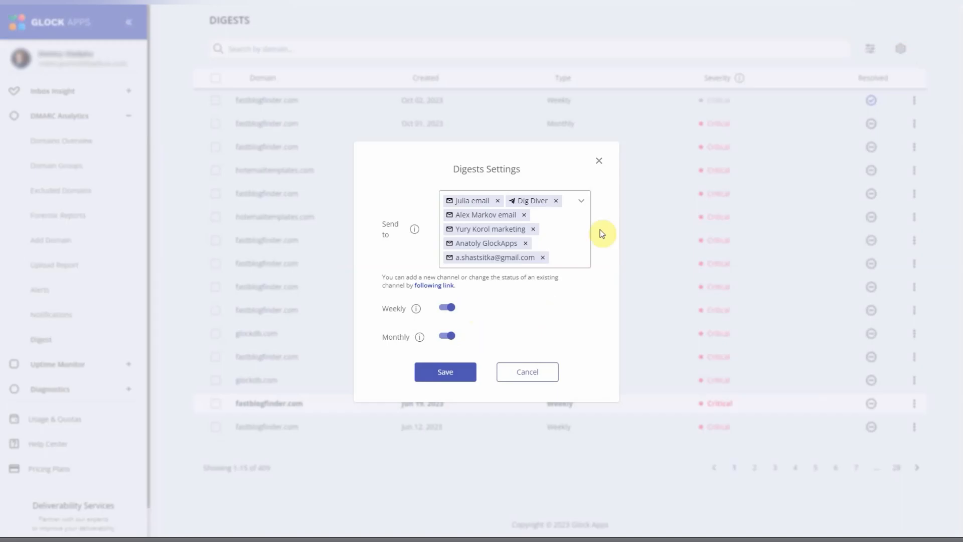
left_click(598, 161)
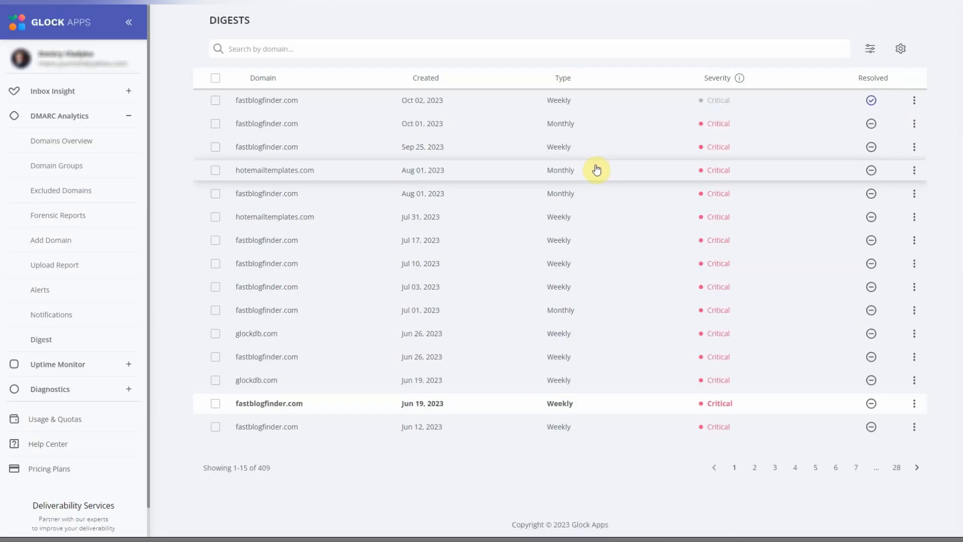
mouse_move(753, 177)
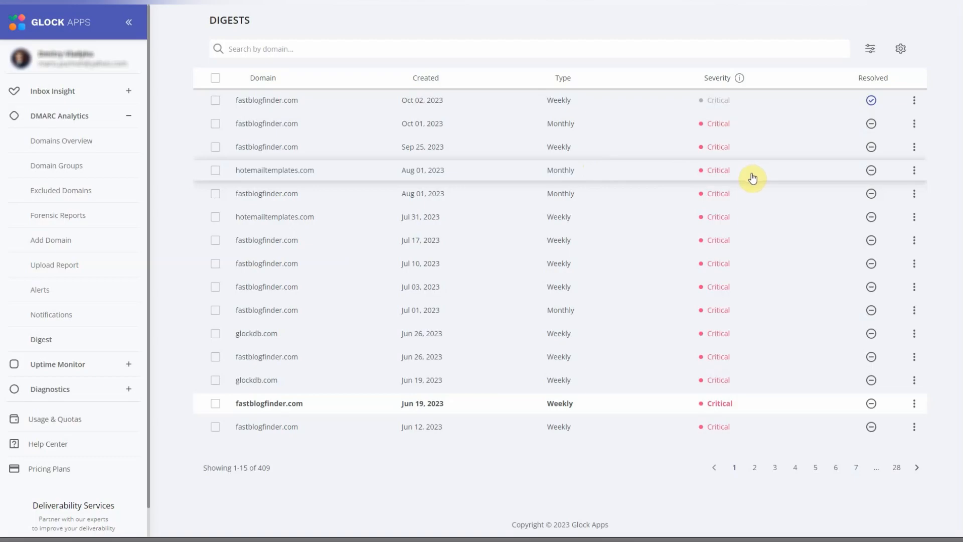
mouse_move(745, 181)
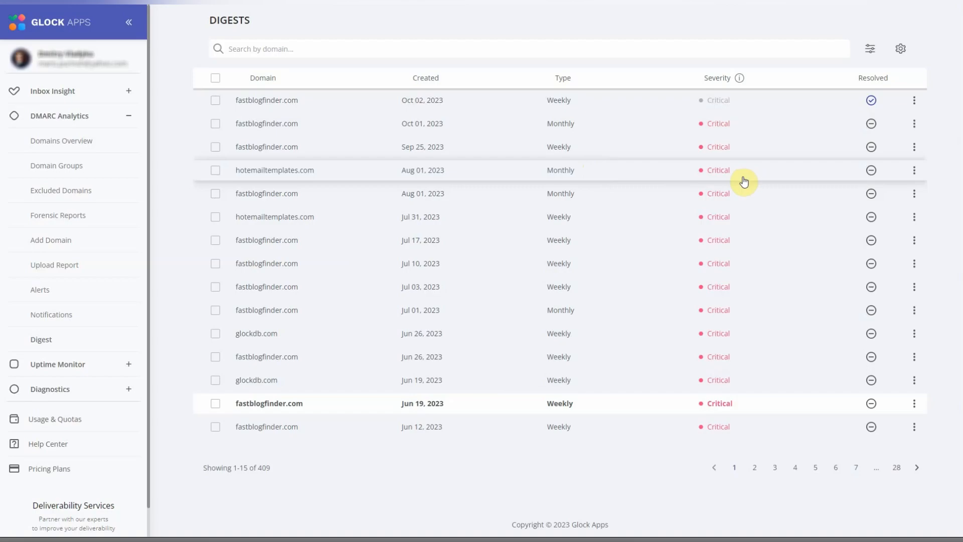
mouse_move(595, 176)
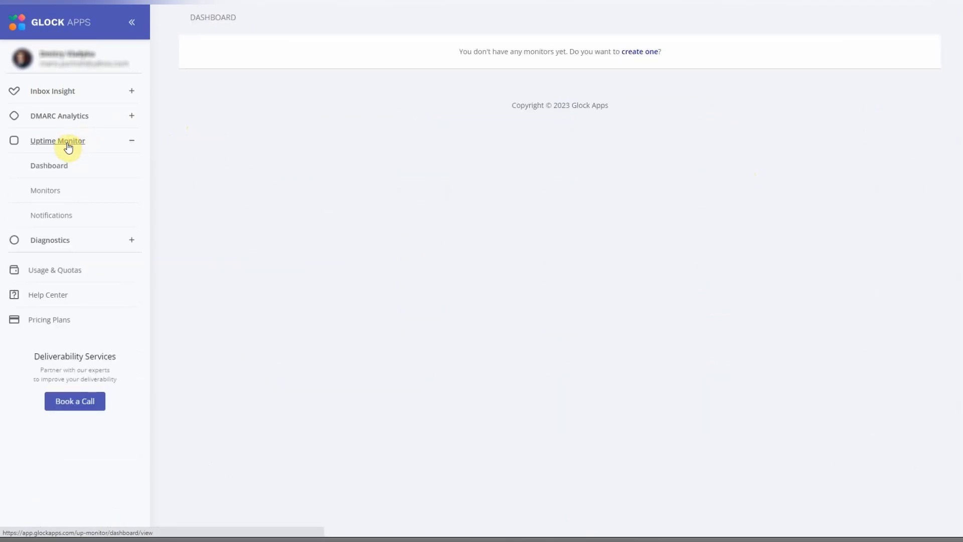
- Filter monitors to IP, inspect 209.85.160.47's SORBS blacklist entries, then return to the IP list
left_click(45, 190)
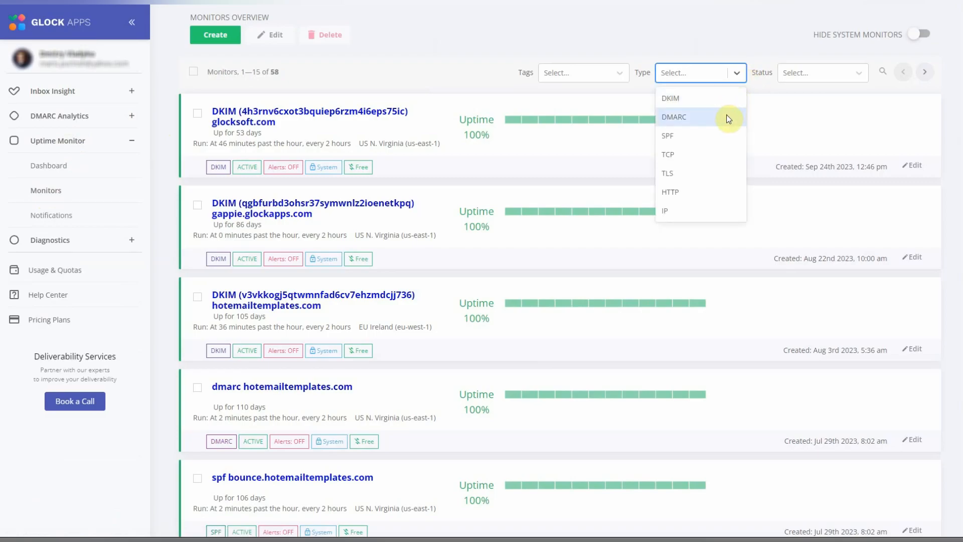
mouse_move(723, 135)
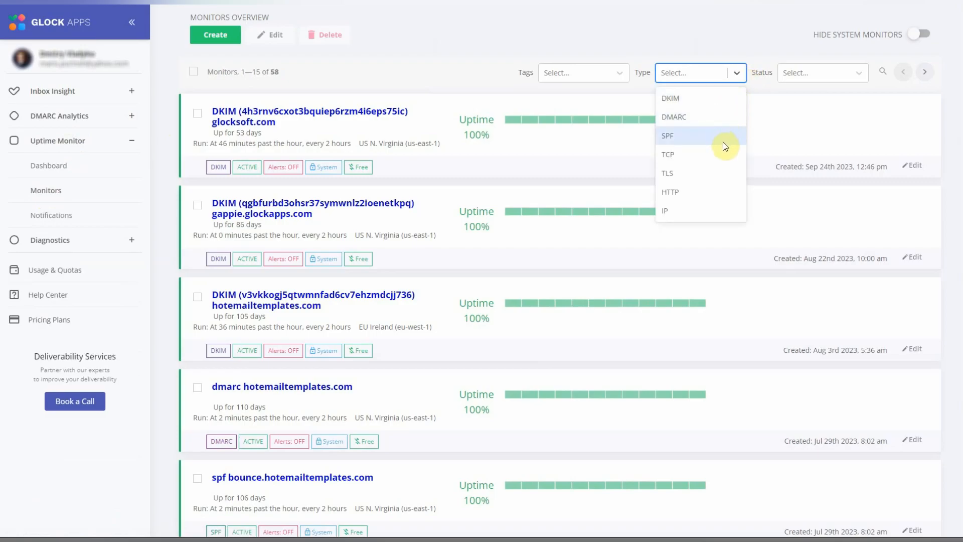
mouse_move(724, 173)
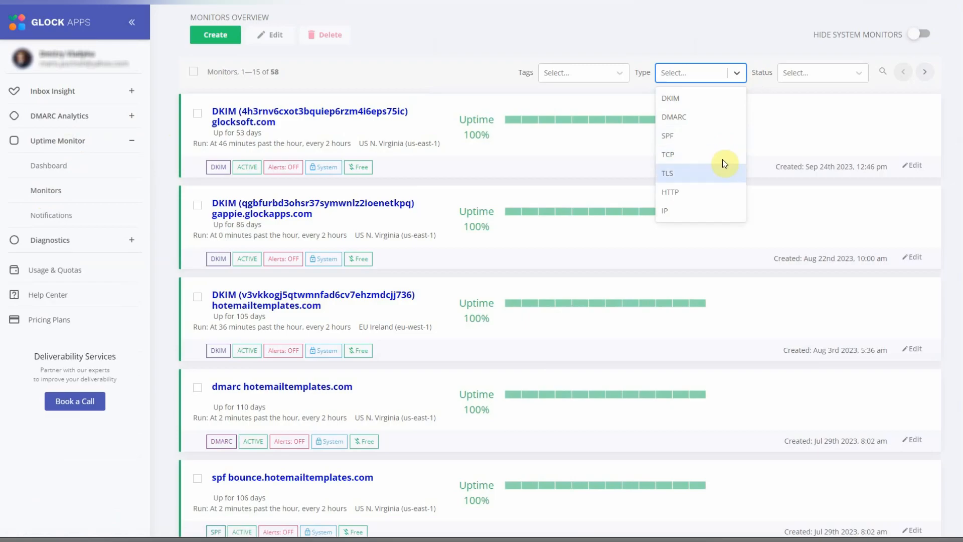
mouse_move(710, 210)
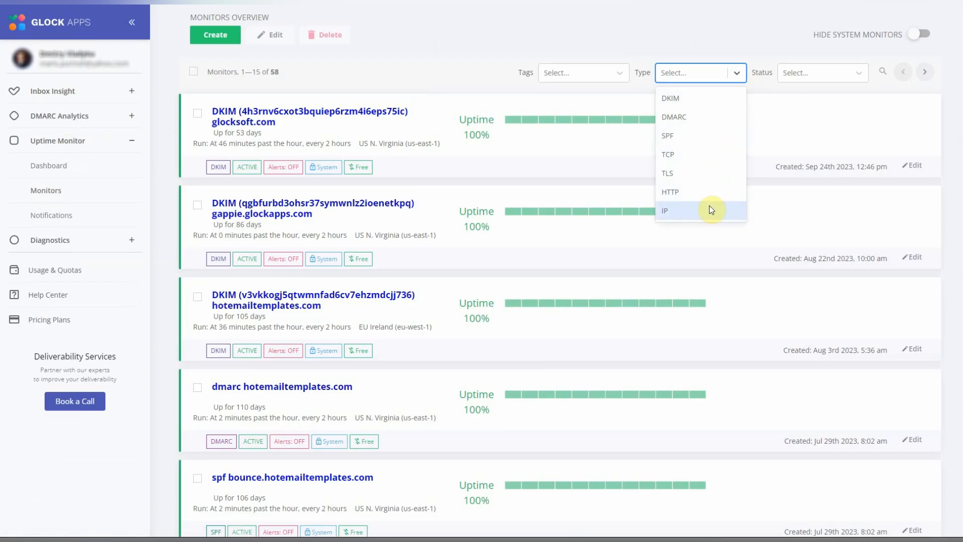
left_click(664, 210)
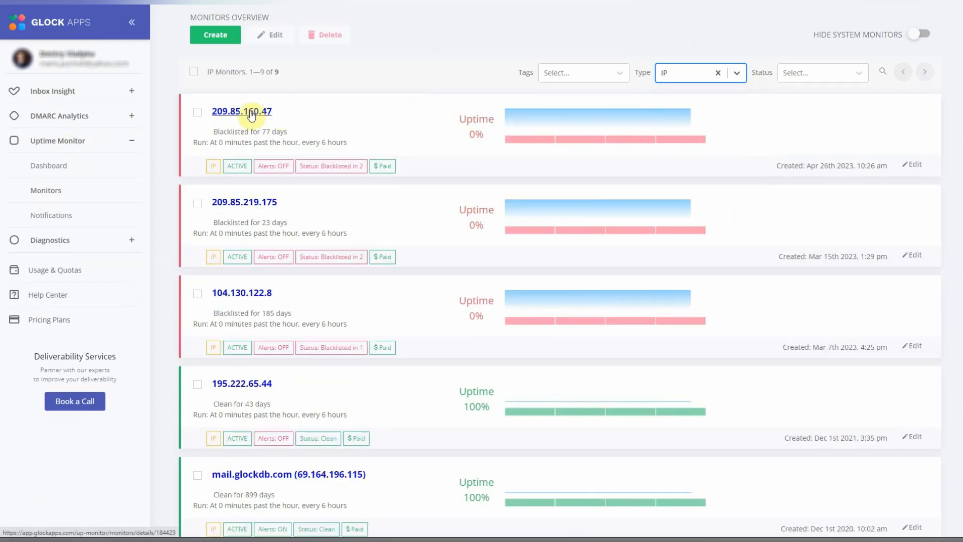
left_click(241, 111)
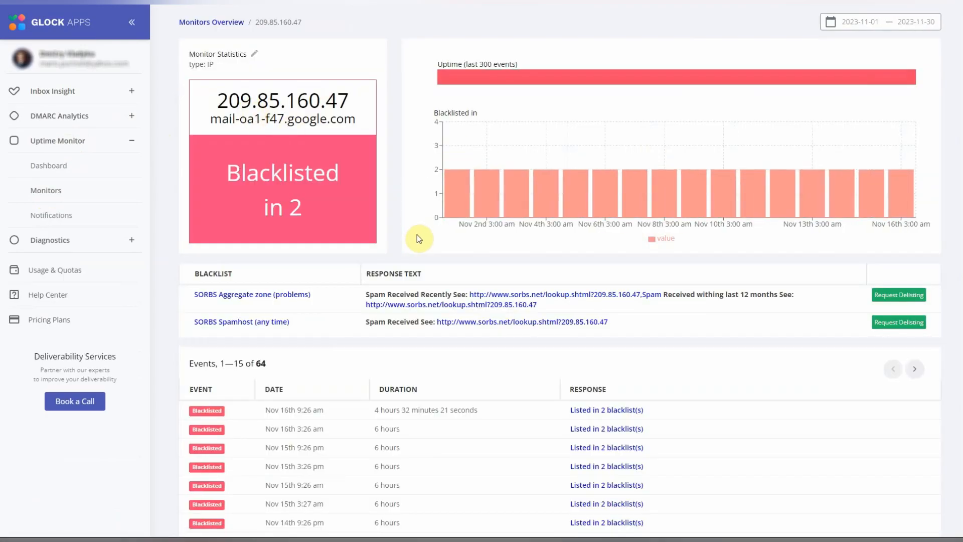
scroll("down", 3)
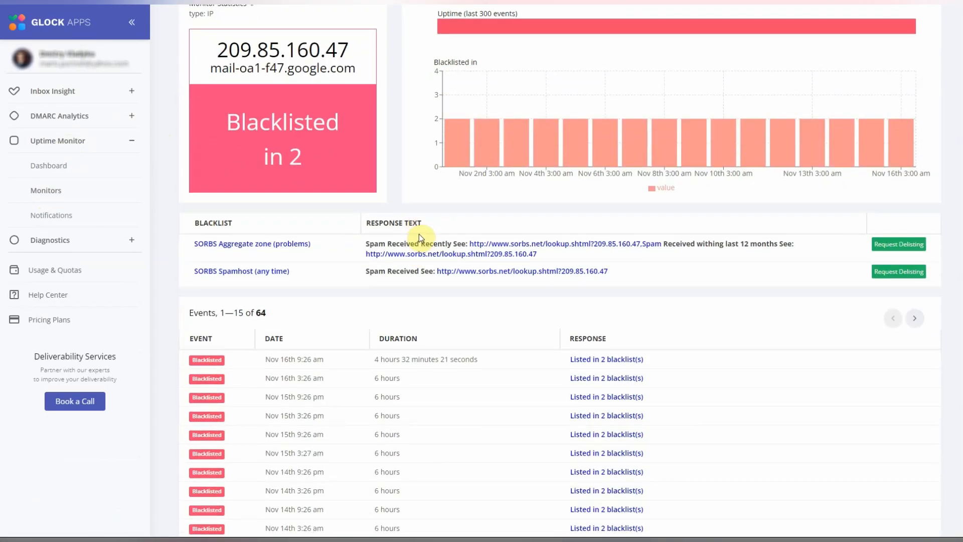
mouse_move(542, 329)
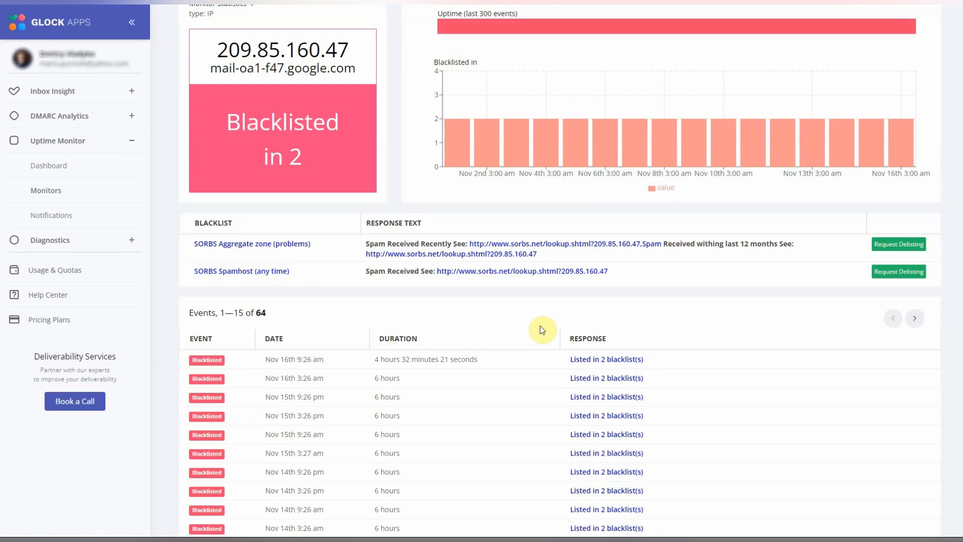
mouse_move(833, 277)
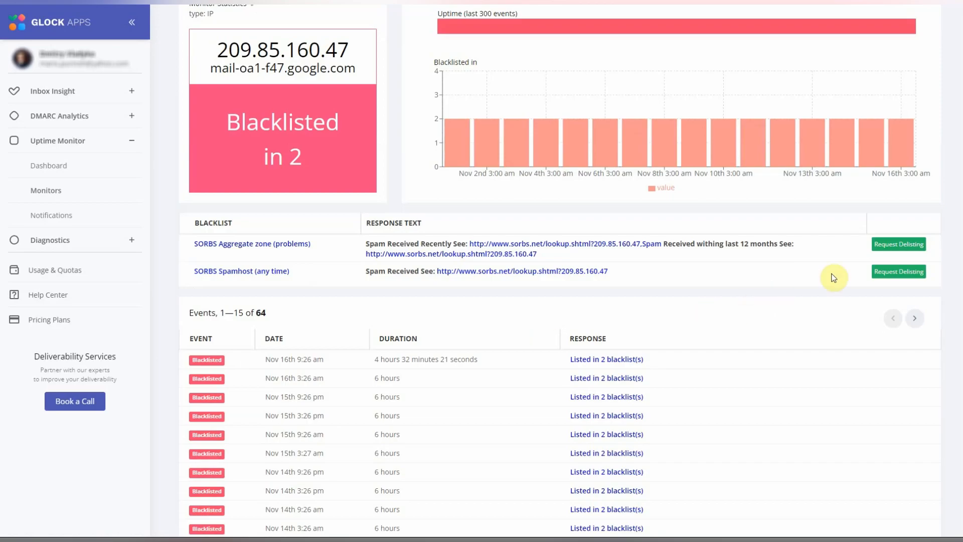
mouse_move(897, 243)
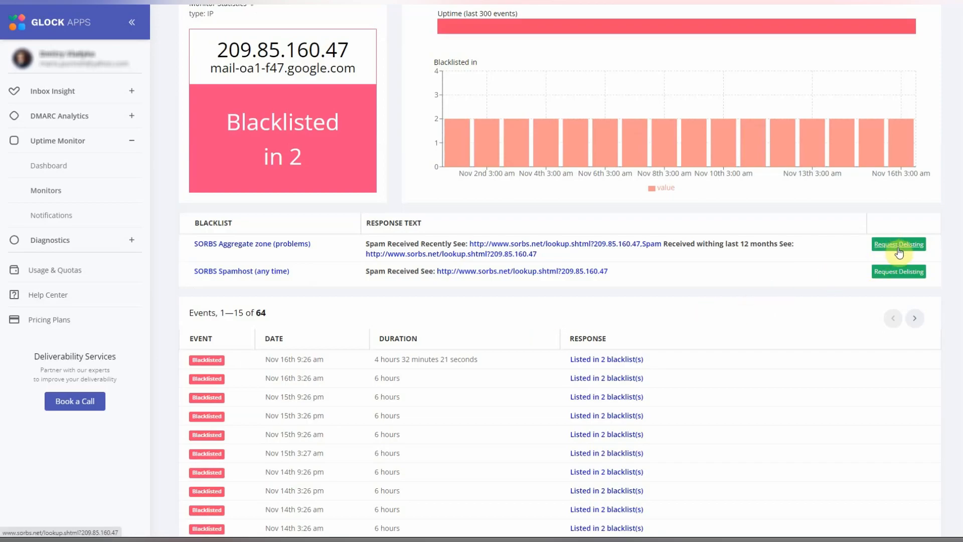
mouse_move(868, 247)
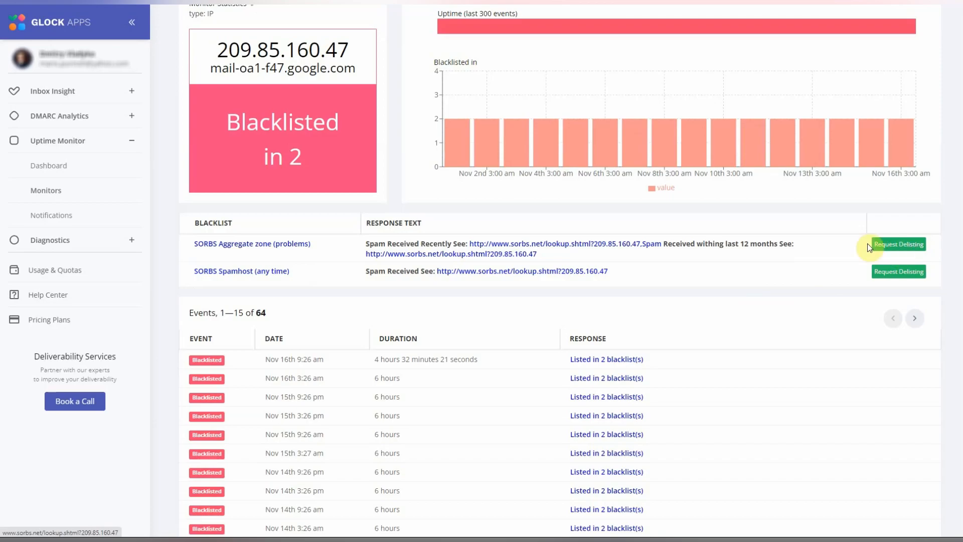
left_click(46, 189)
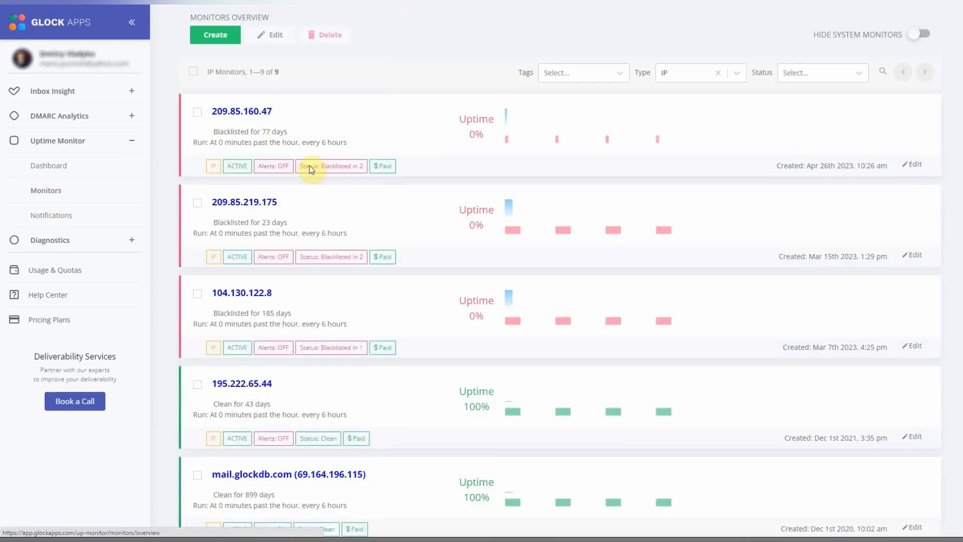
- Switch the monitor filter from IP to DMARC and review the degraded fastblogfinder.com monitor
left_click(717, 72)
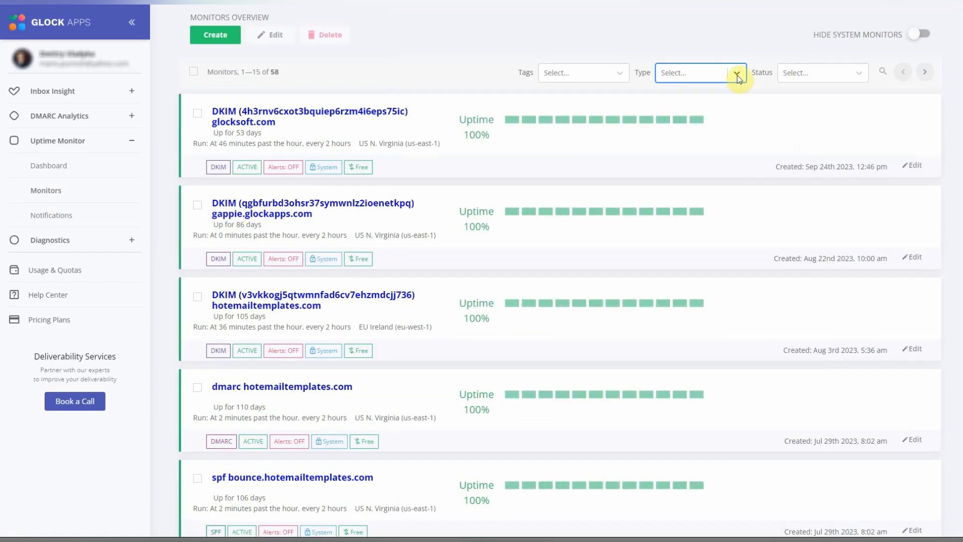
left_click(736, 72)
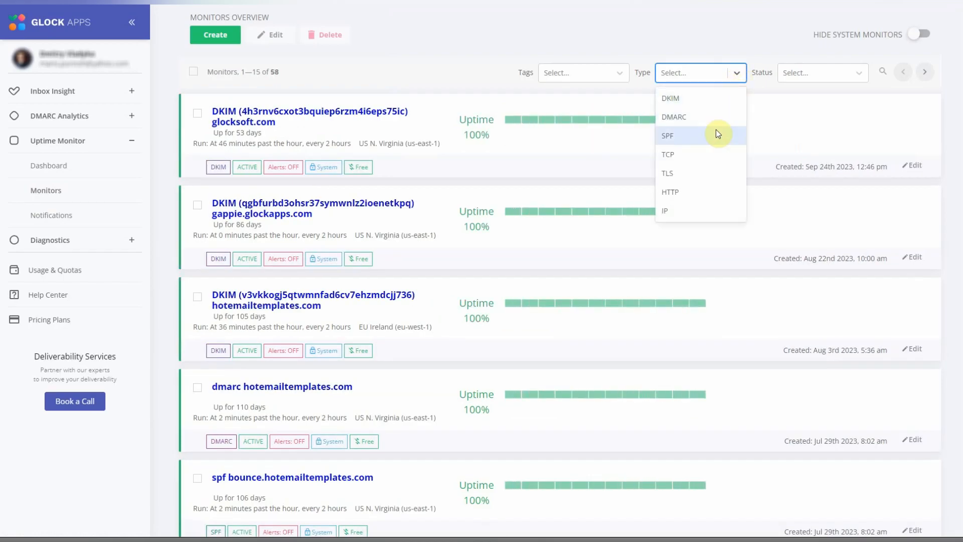
left_click(673, 117)
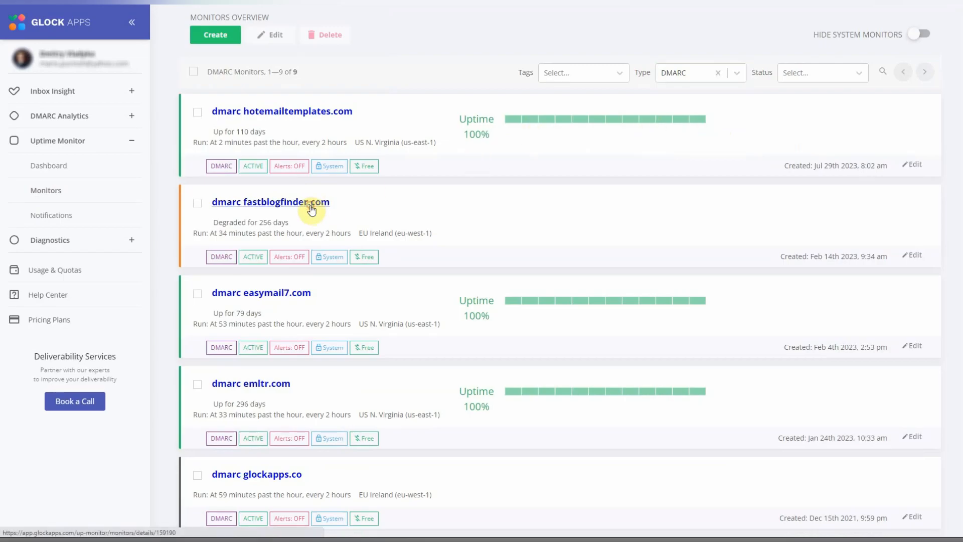
left_click(271, 201)
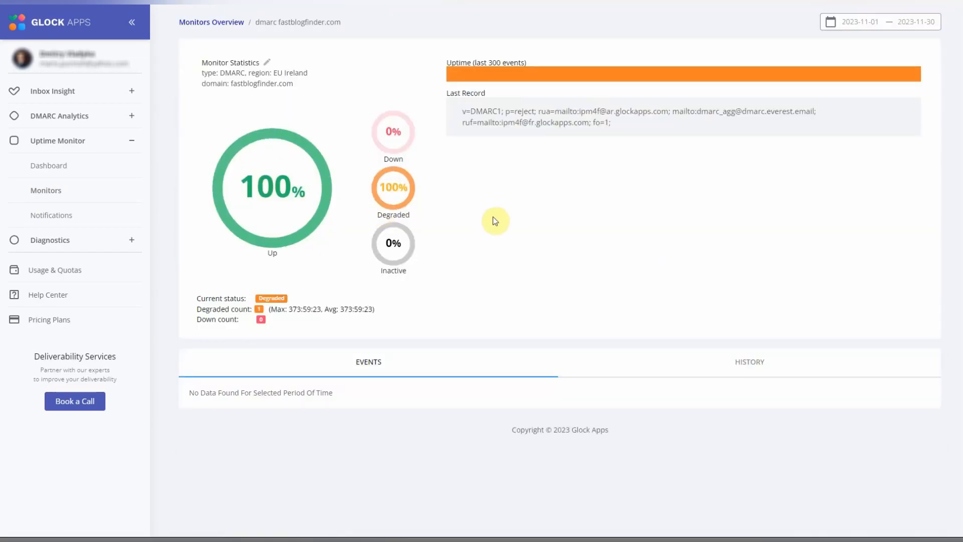
left_click(211, 23)
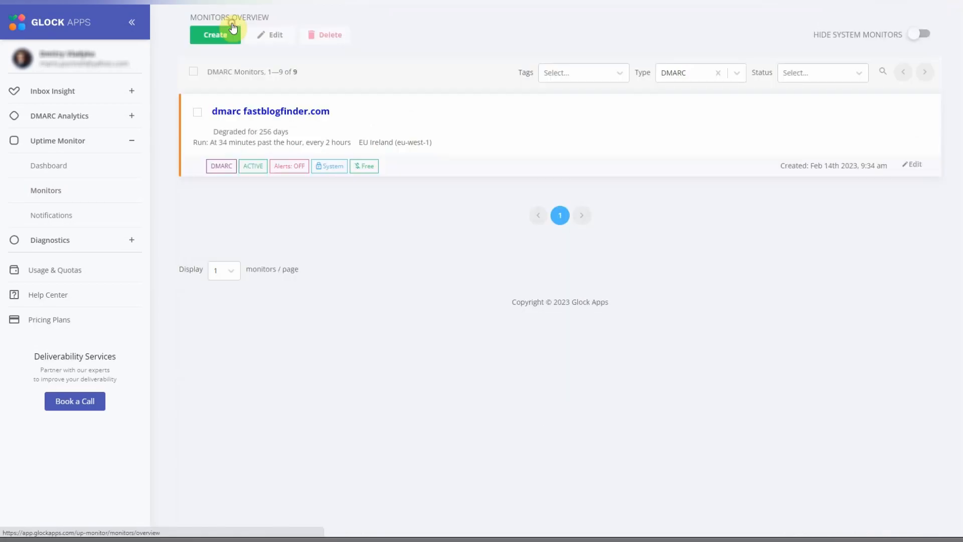
- Review the healthy hotemailtemplates.com DMARC monitor, then clear the type filter
left_click(222, 269)
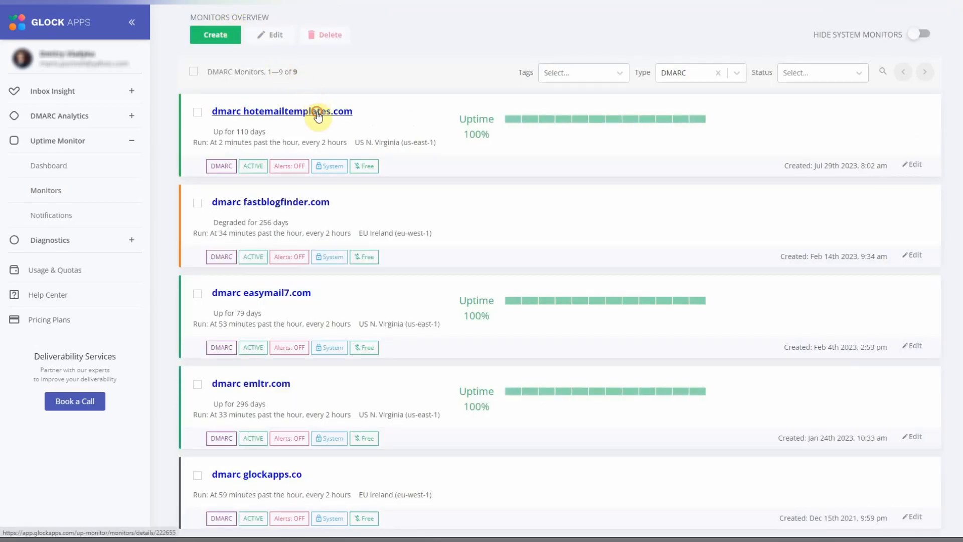
left_click(282, 111)
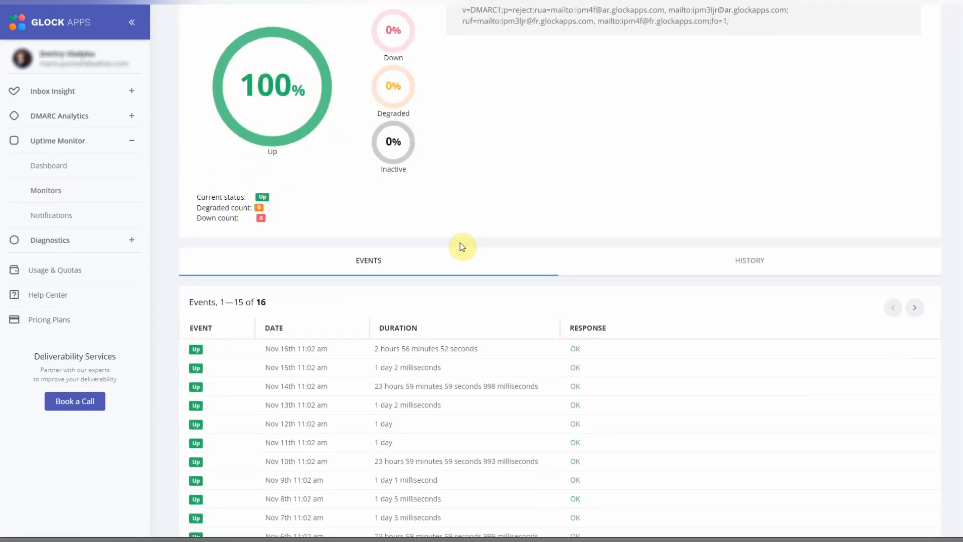
scroll("up", 3)
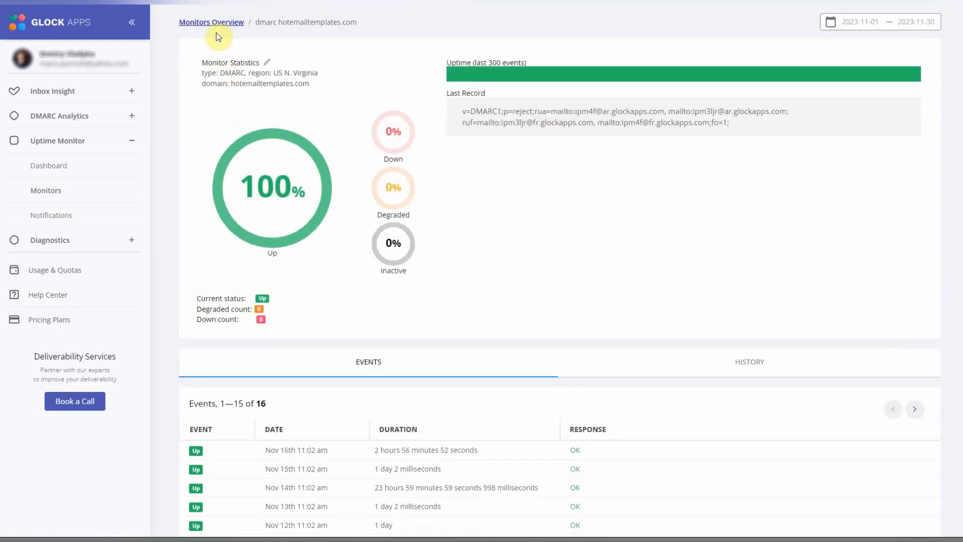
left_click(210, 22)
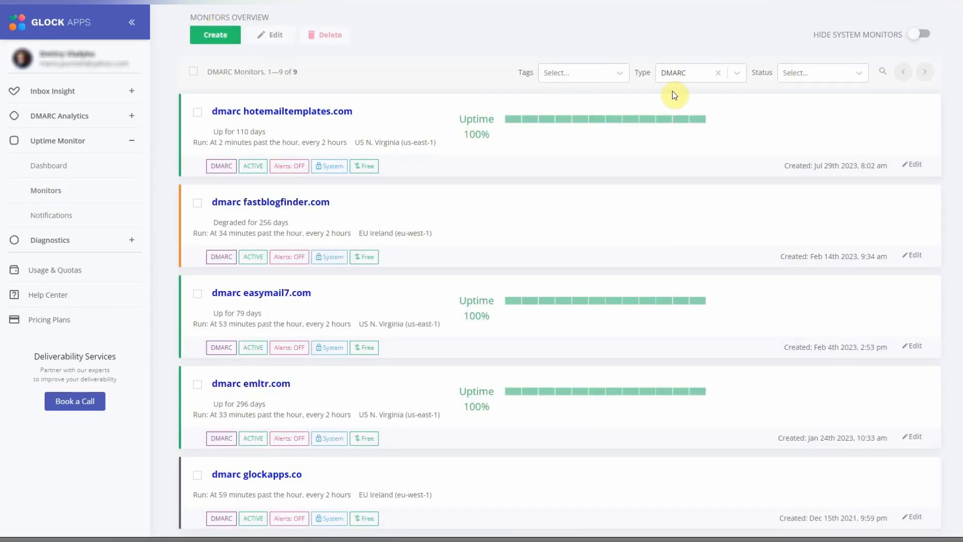
left_click(717, 72)
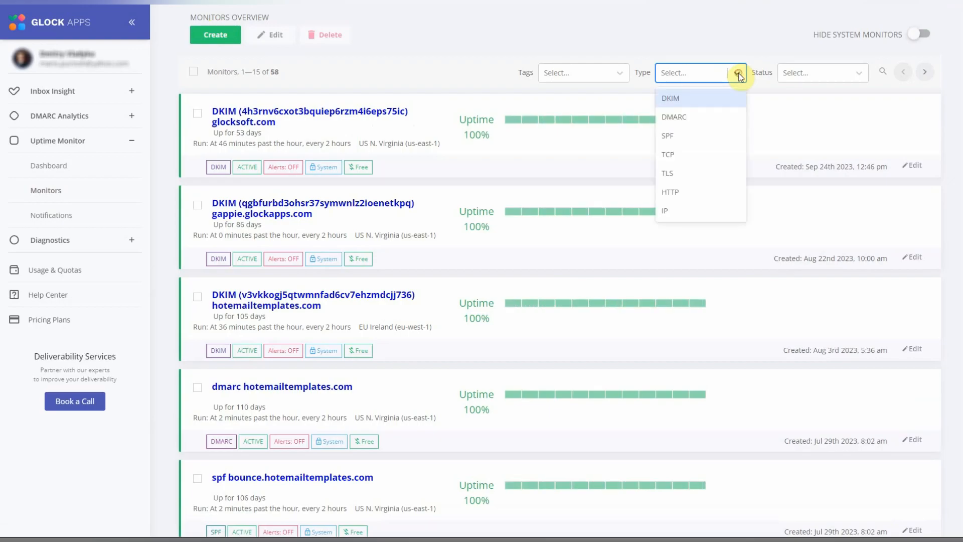
mouse_move(701, 172)
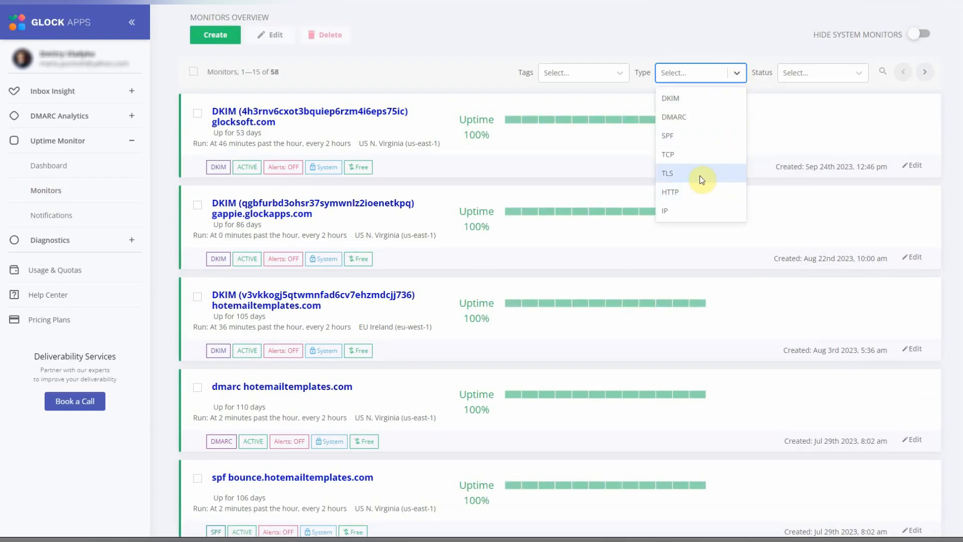
- Filter to HTTP monitors, review glocksoft.com's uptime and response times, and edit its settings
left_click(670, 191)
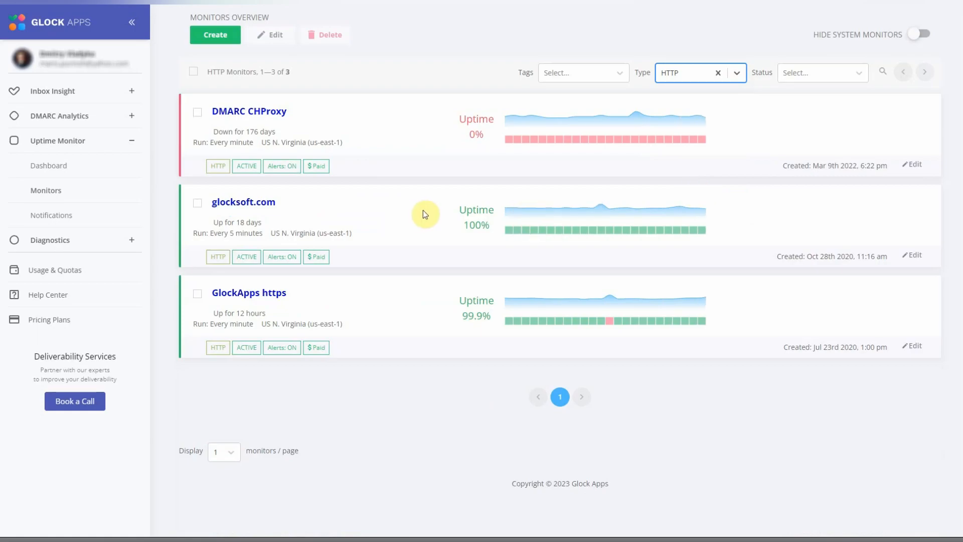
left_click(244, 202)
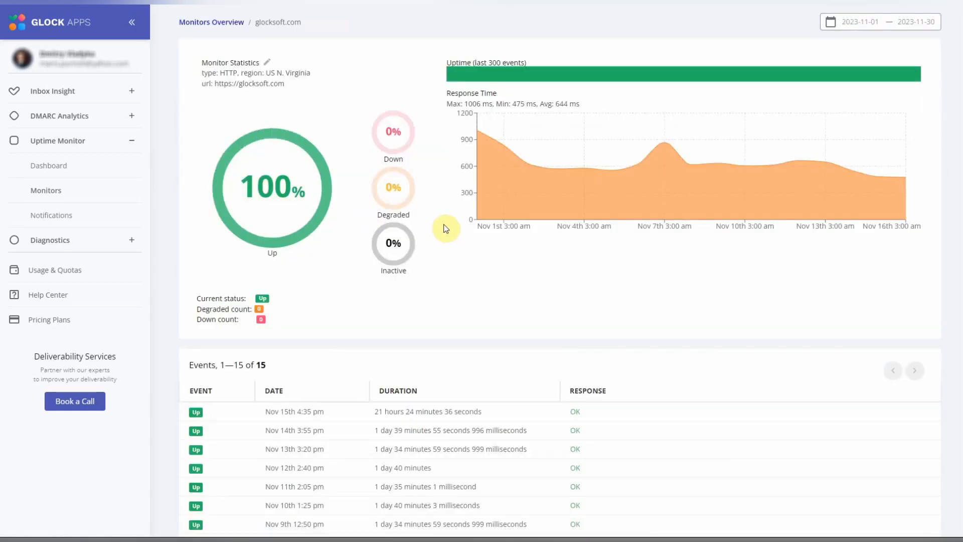
scroll("down", 3)
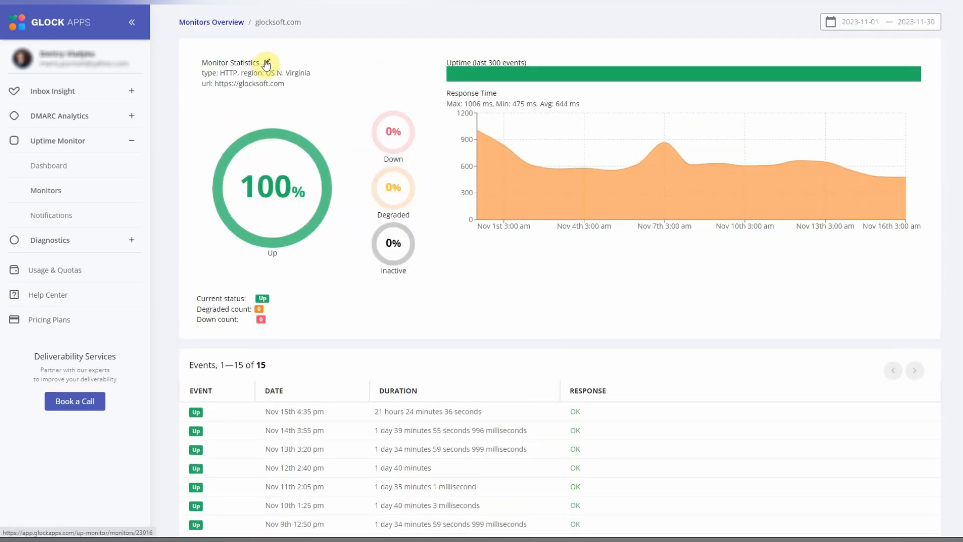
left_click(265, 62)
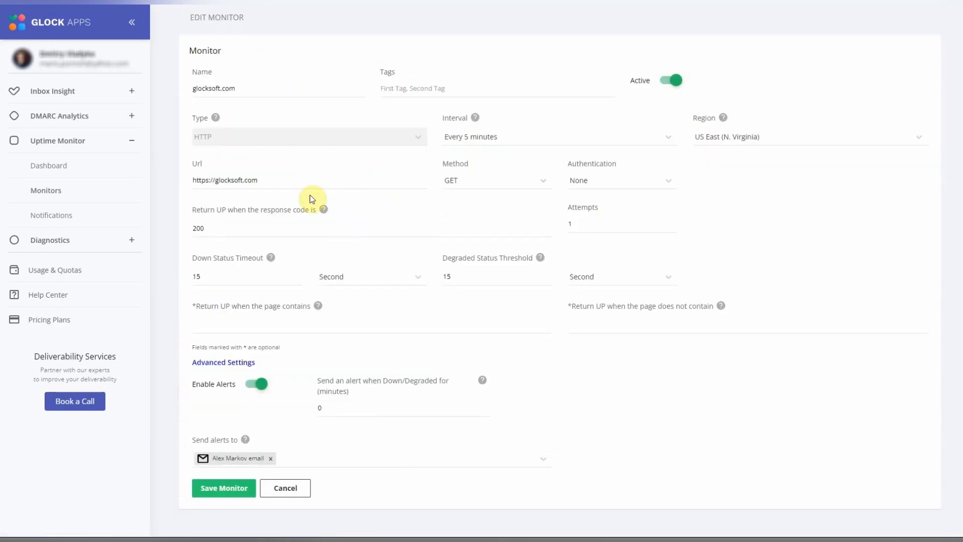
mouse_move(262, 394)
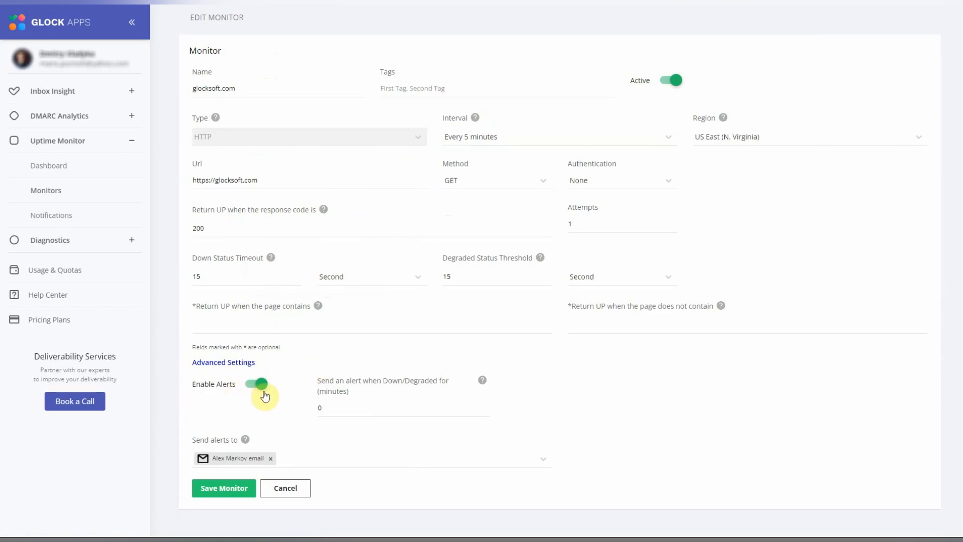
mouse_move(286, 459)
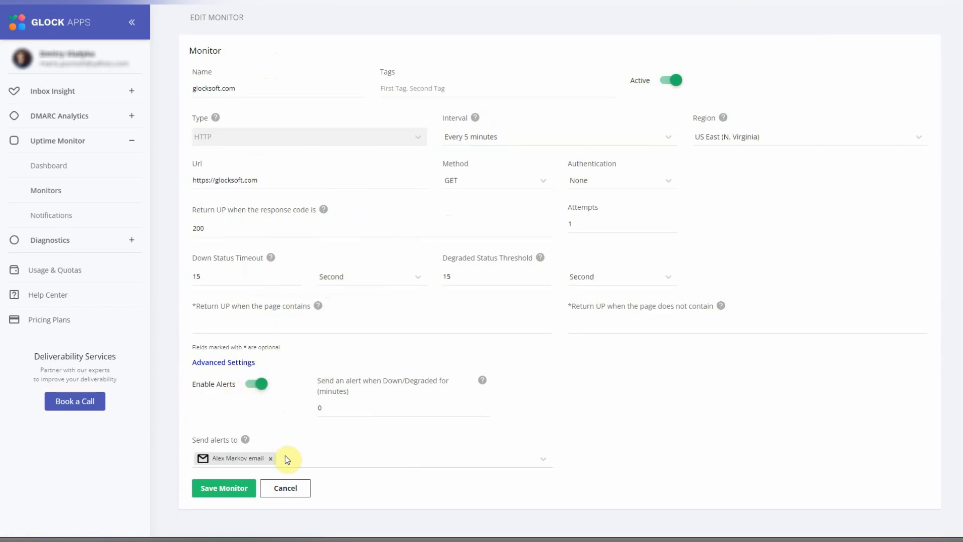
mouse_move(249, 471)
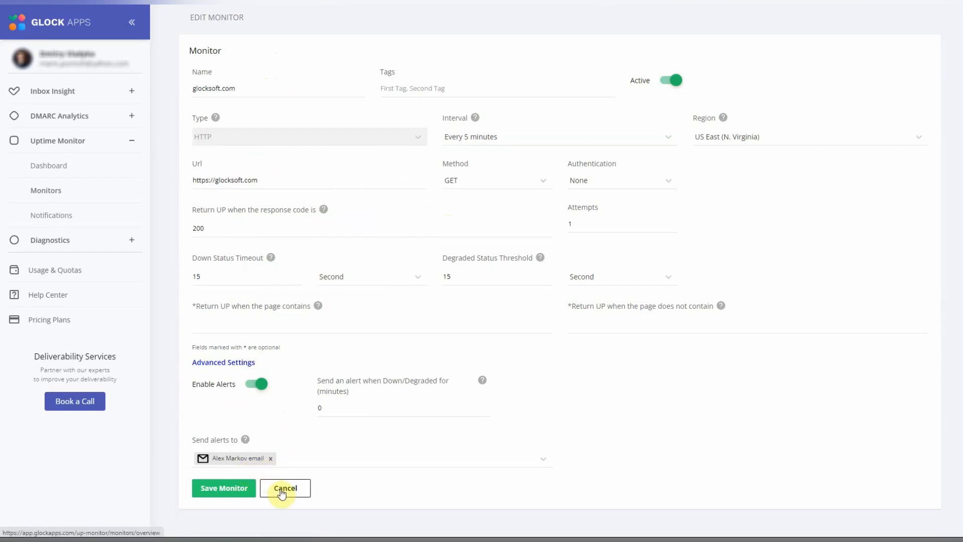
- Cancel the glocksoft.com Edit Monitor form without saving any changes
left_click(284, 487)
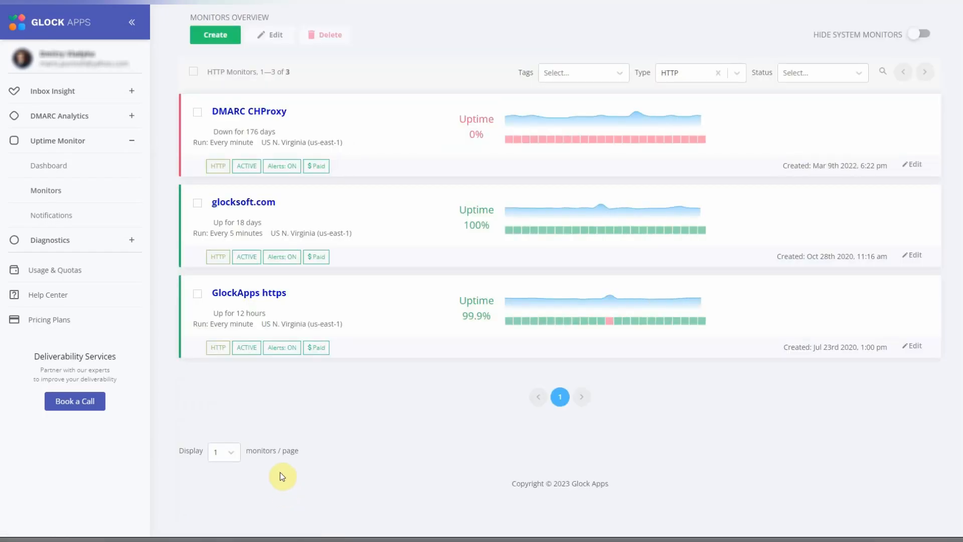
mouse_move(295, 372)
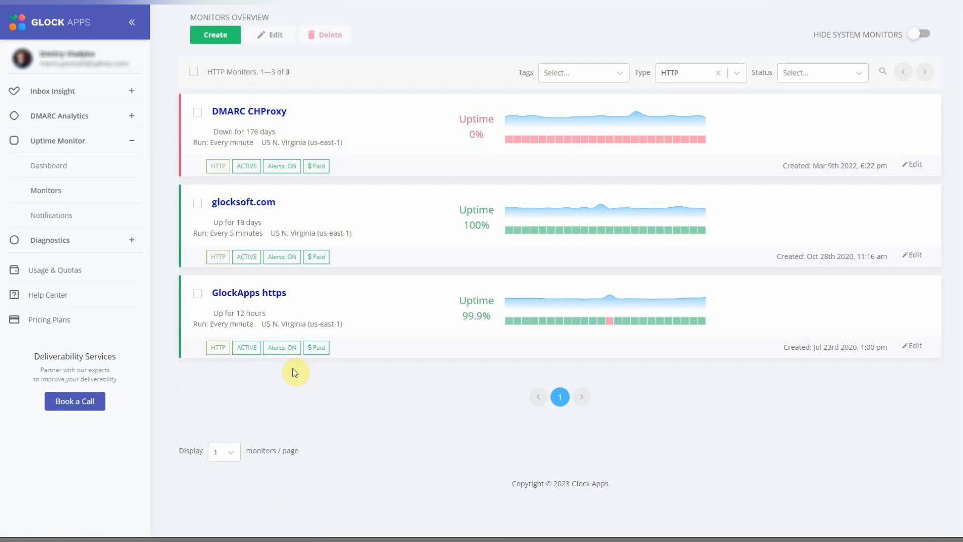
mouse_move(109, 301)
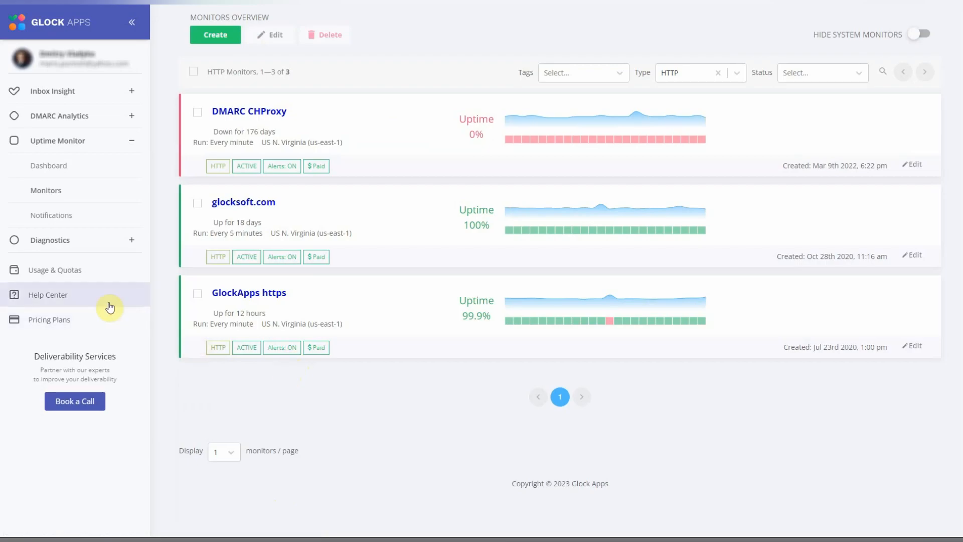
- Open the Help Center panel from the left sidebar
left_click(47, 295)
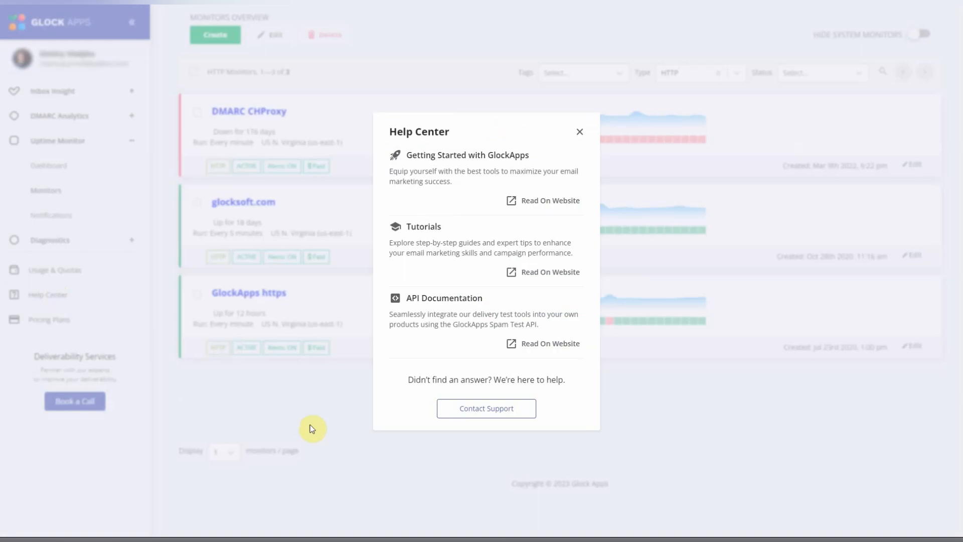
mouse_move(356, 450)
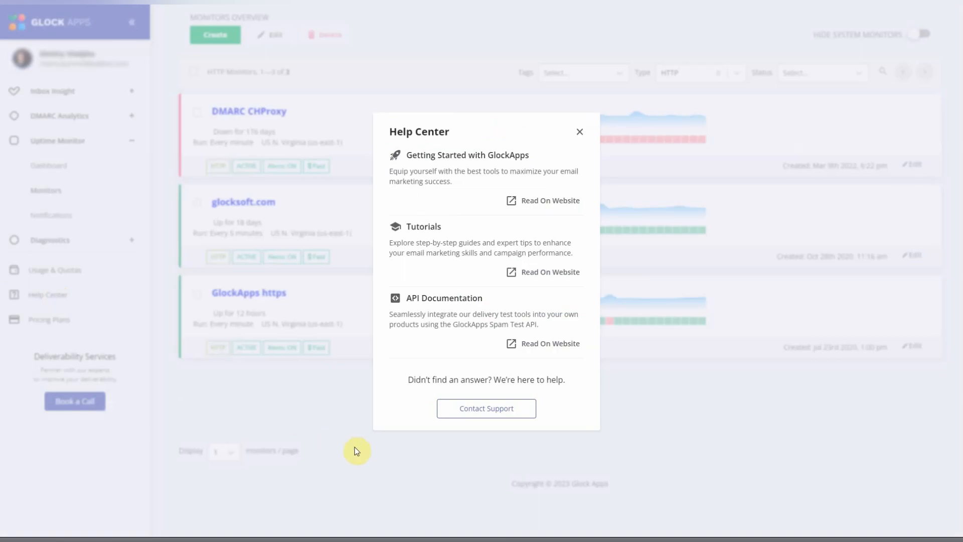